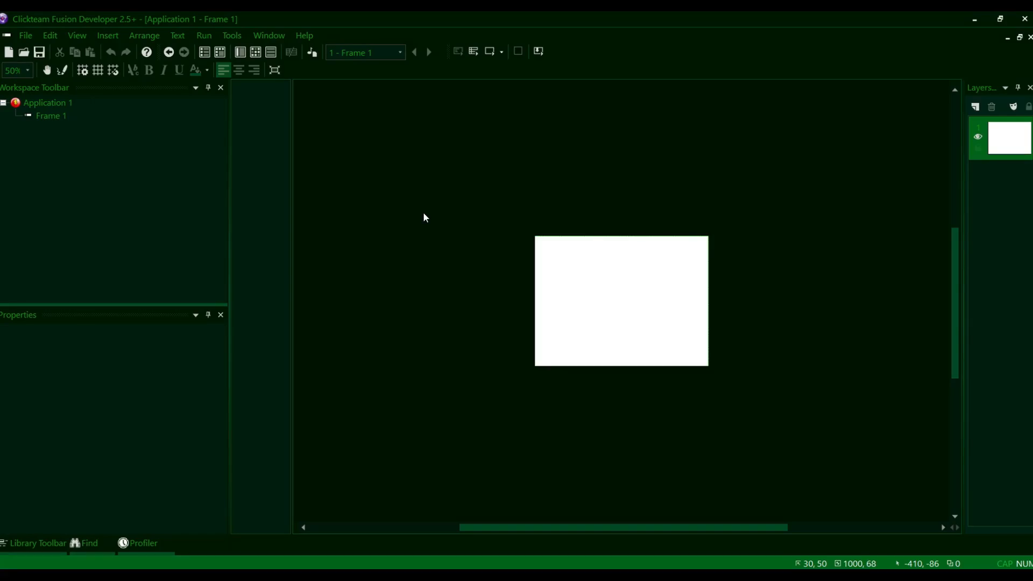
mouse_move(460, 172)
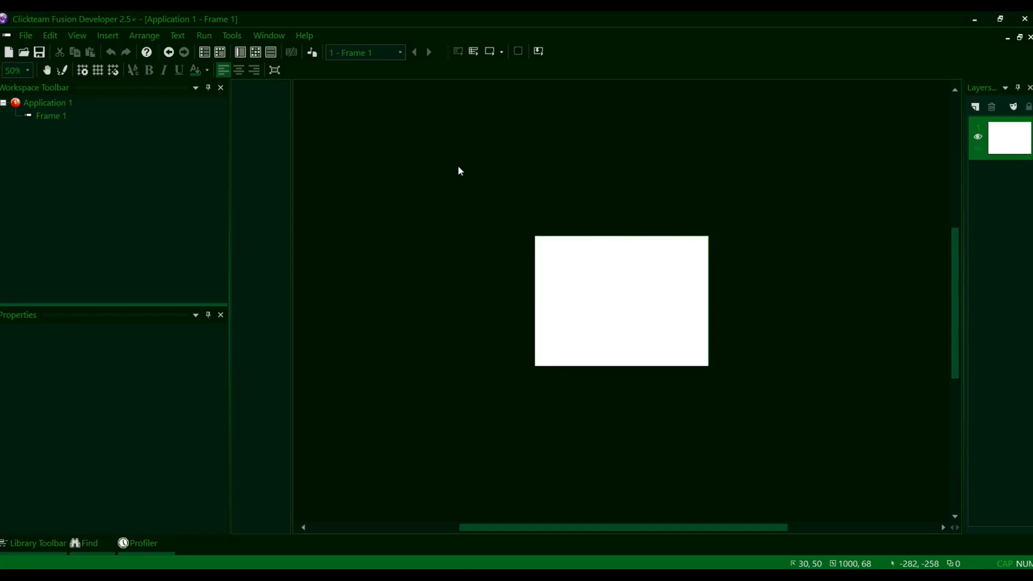
mouse_move(471, 153)
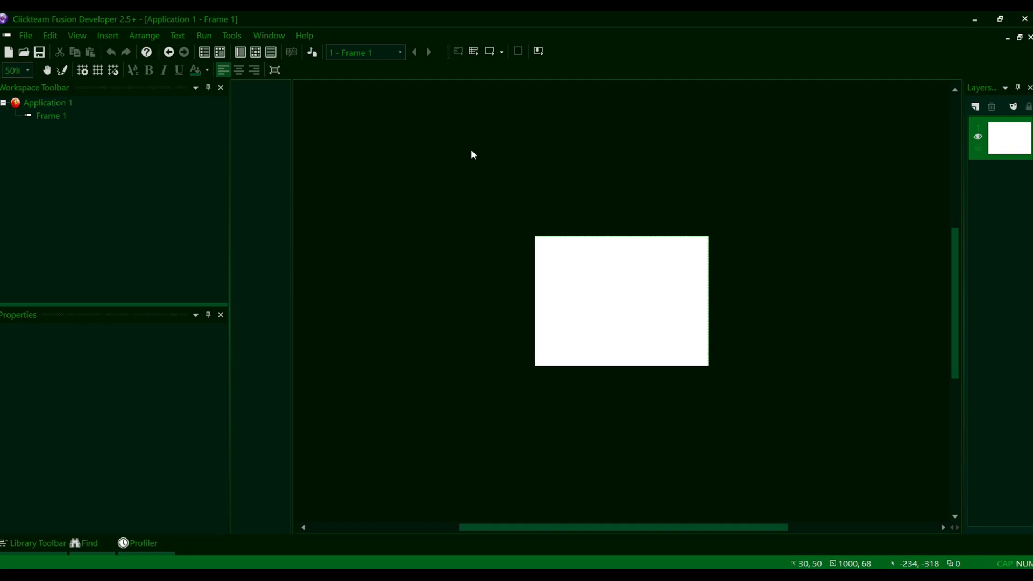
Bring up the frame editor's context menu over an empty area of Frame 1.
right_click(471, 154)
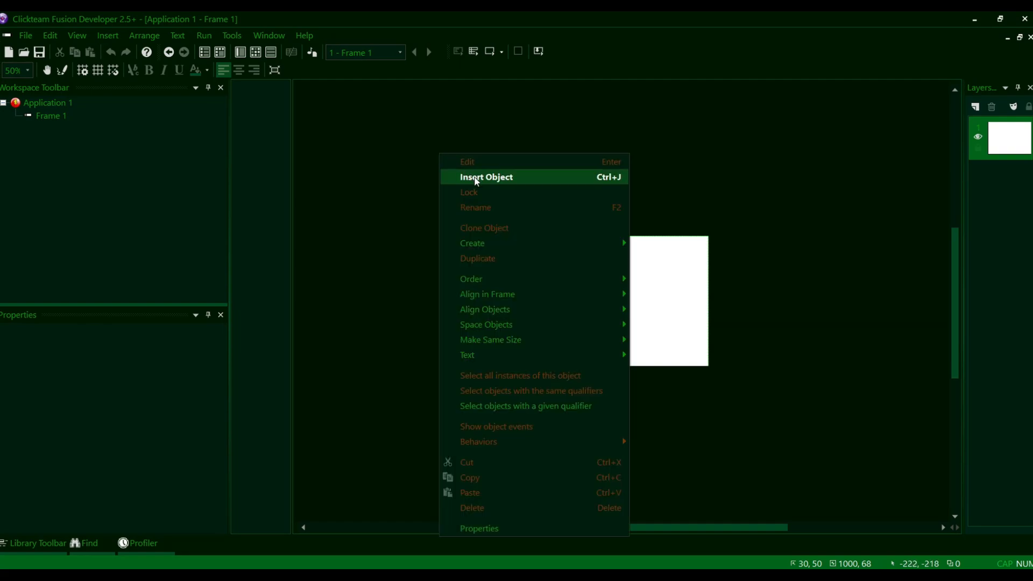
Start inserting a new object and pick the ModFusion eX (ModFX 3) extension from the list.
click(485, 177)
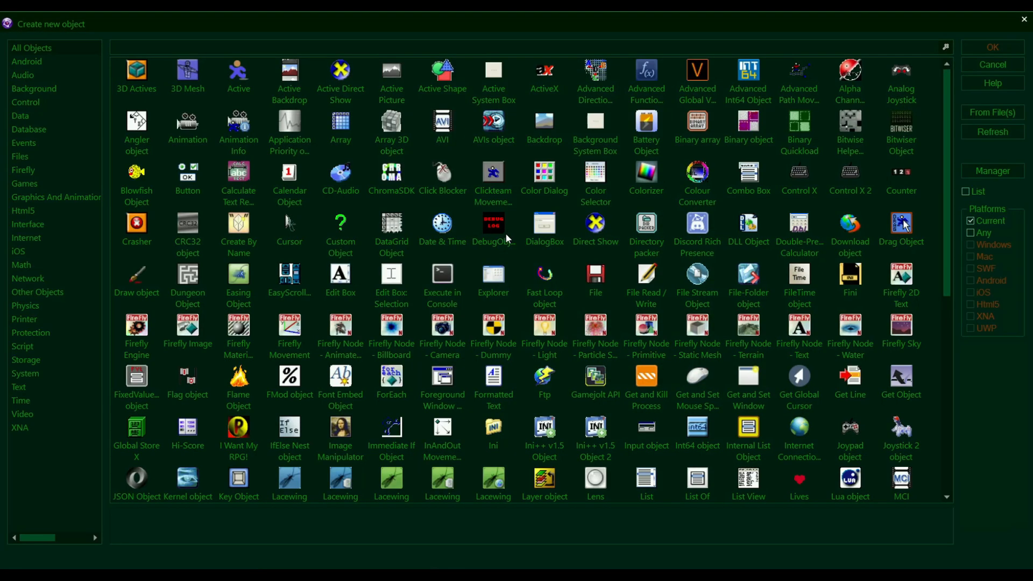
mouse_move(541, 372)
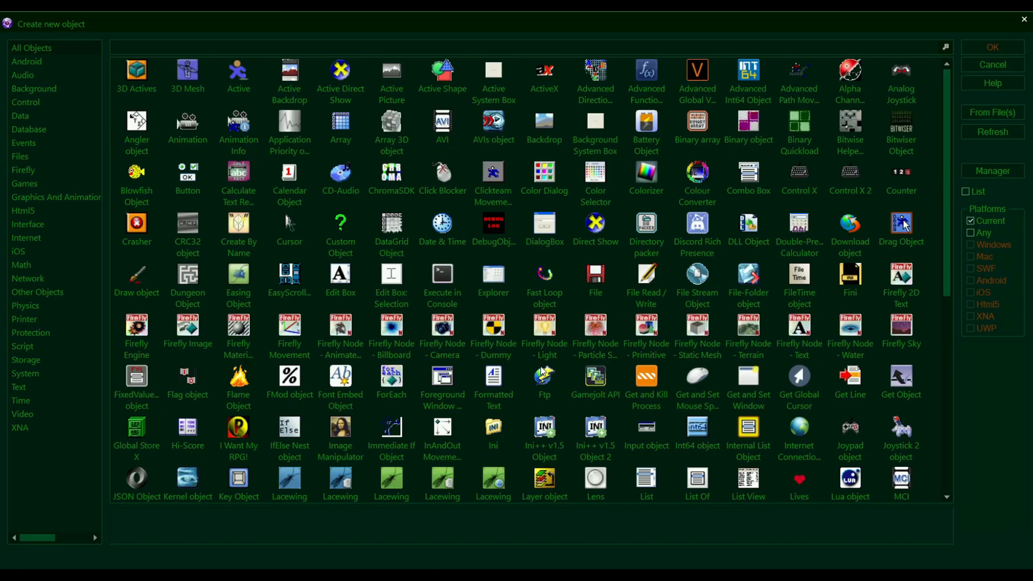
mouse_move(961, 163)
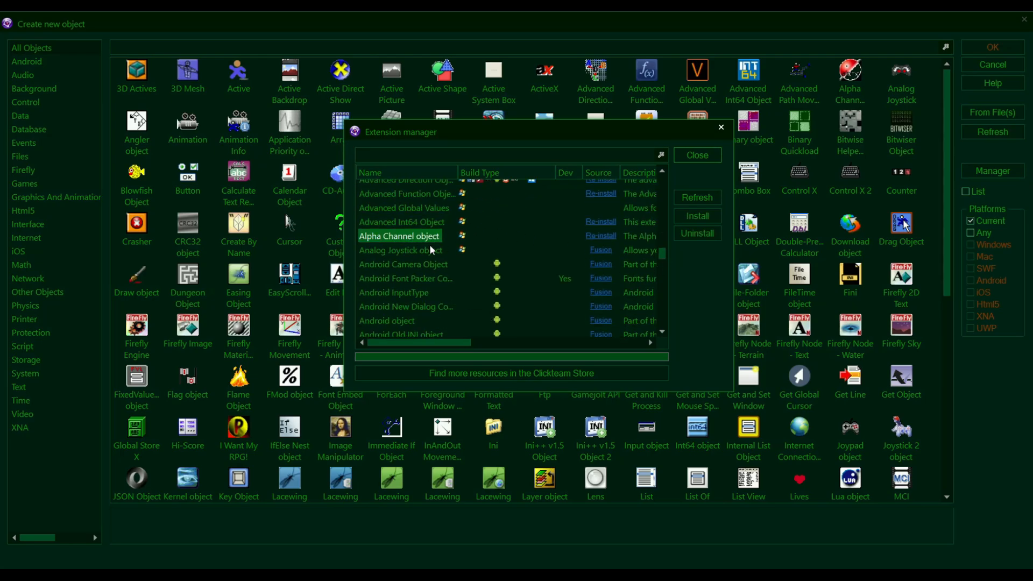
scroll(down, 3)
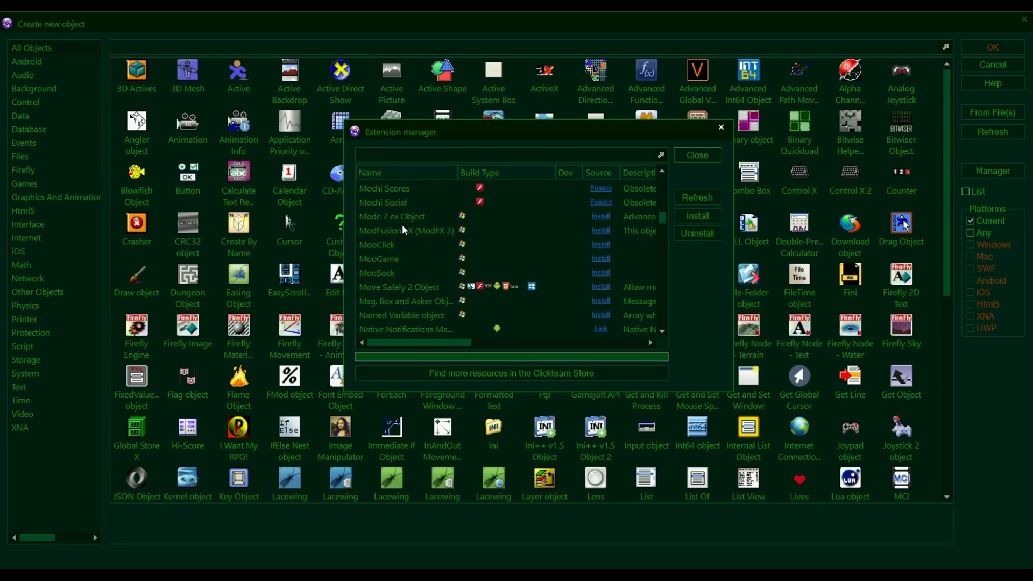
click(407, 230)
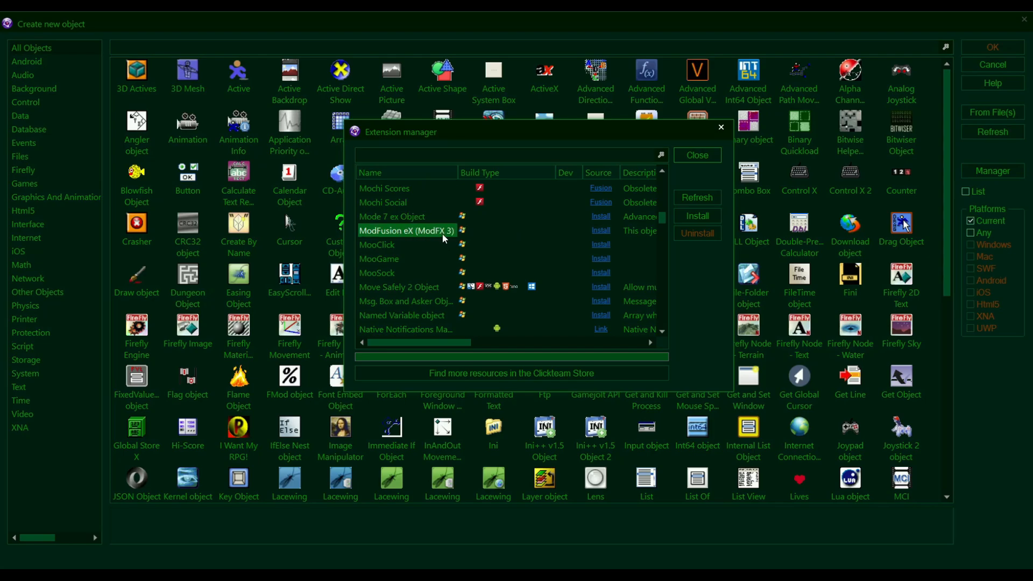
click(392, 216)
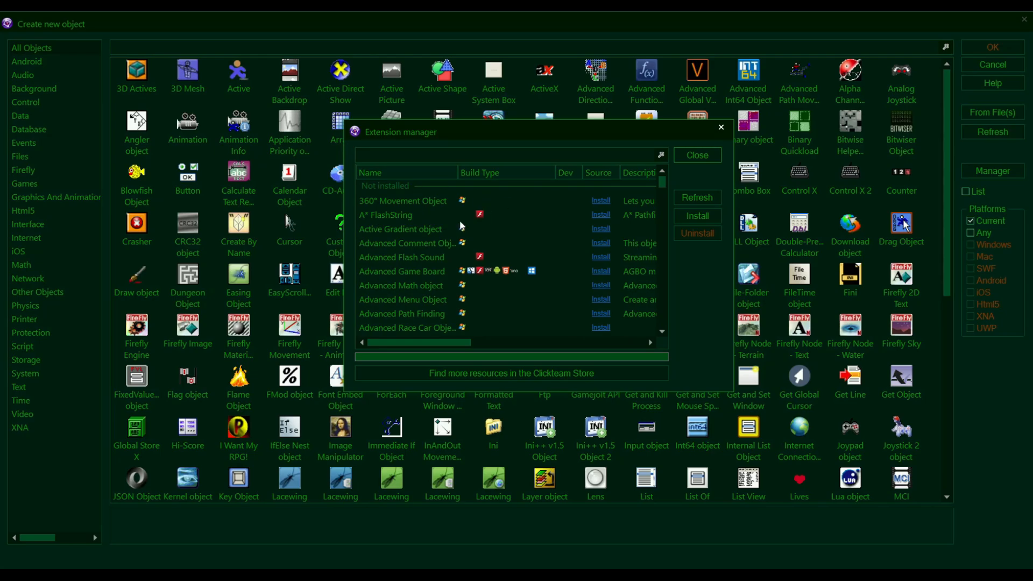
mouse_move(521, 193)
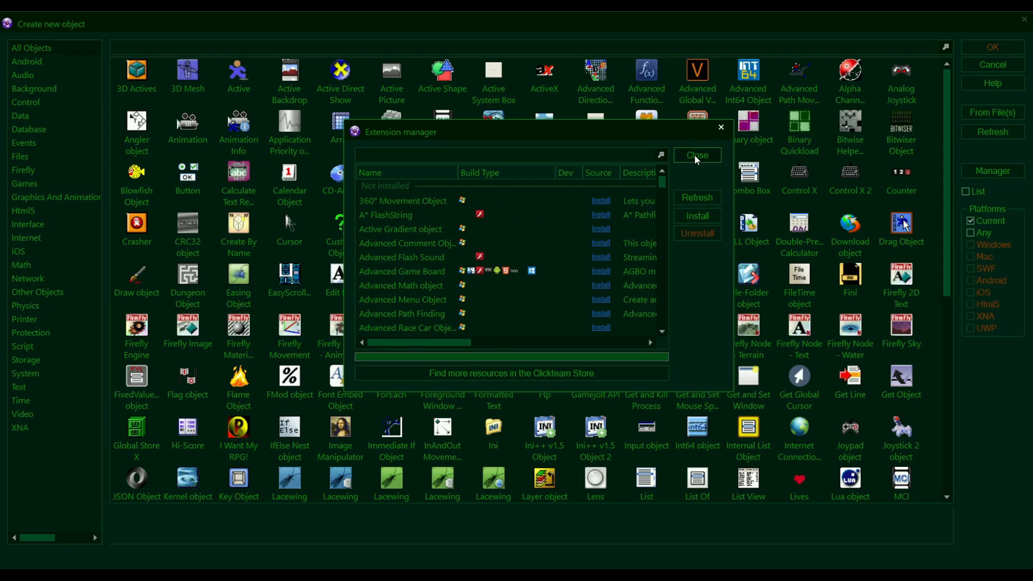
Close the Extension Manager and reopen it over the Create new object dialog.
click(696, 155)
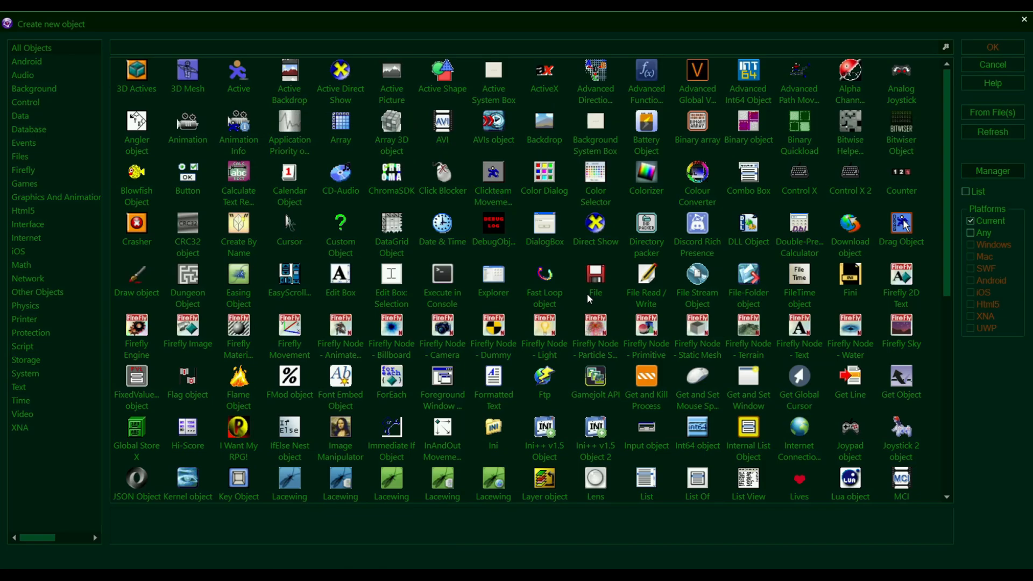
mouse_move(900, 203)
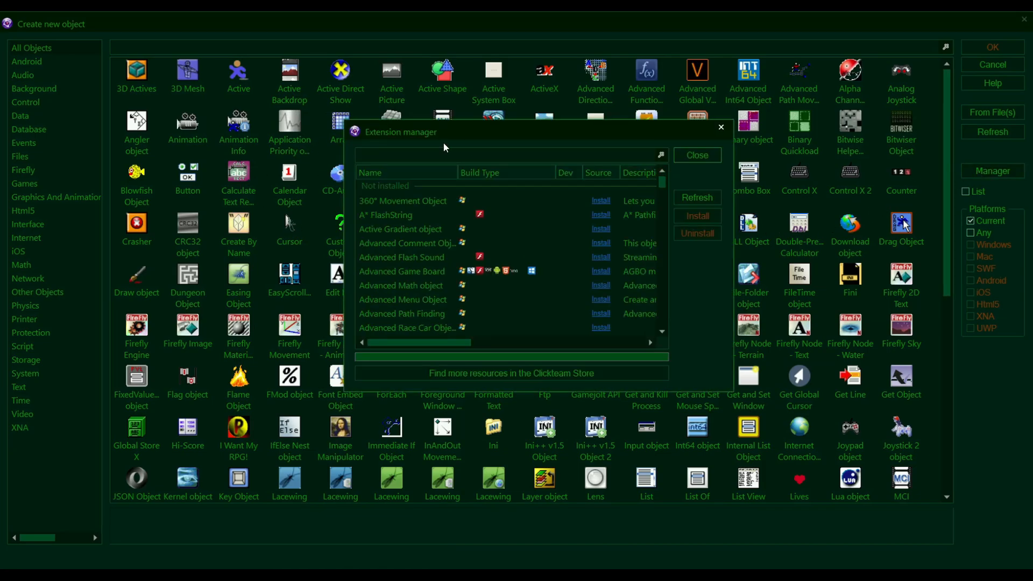
click(697, 155)
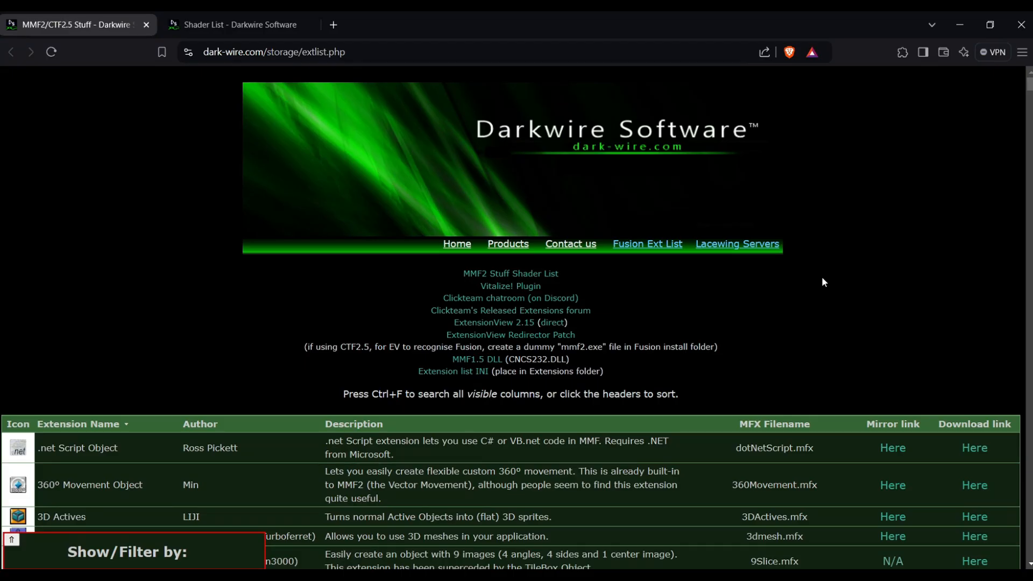
mouse_move(816, 339)
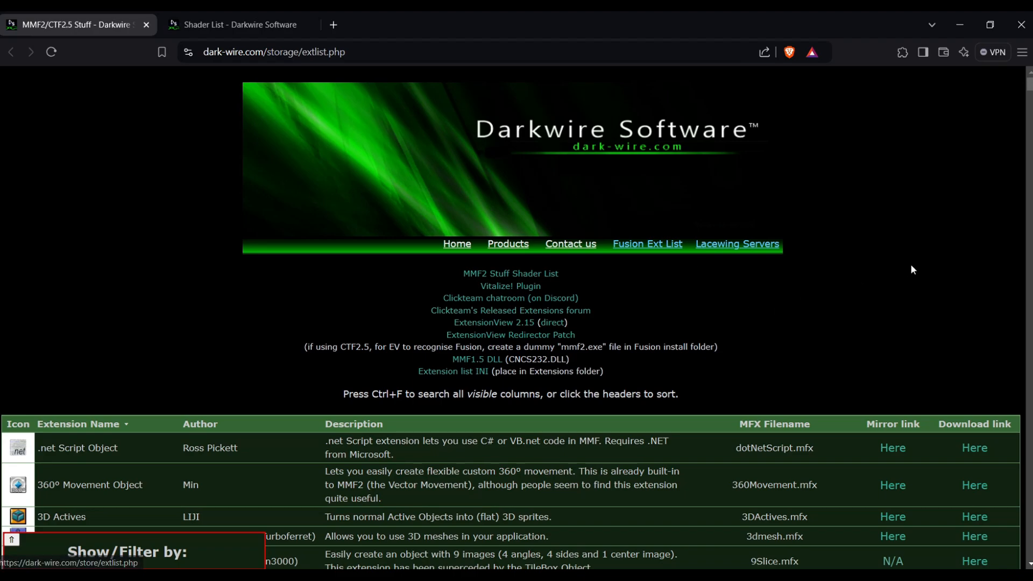
mouse_move(995, 154)
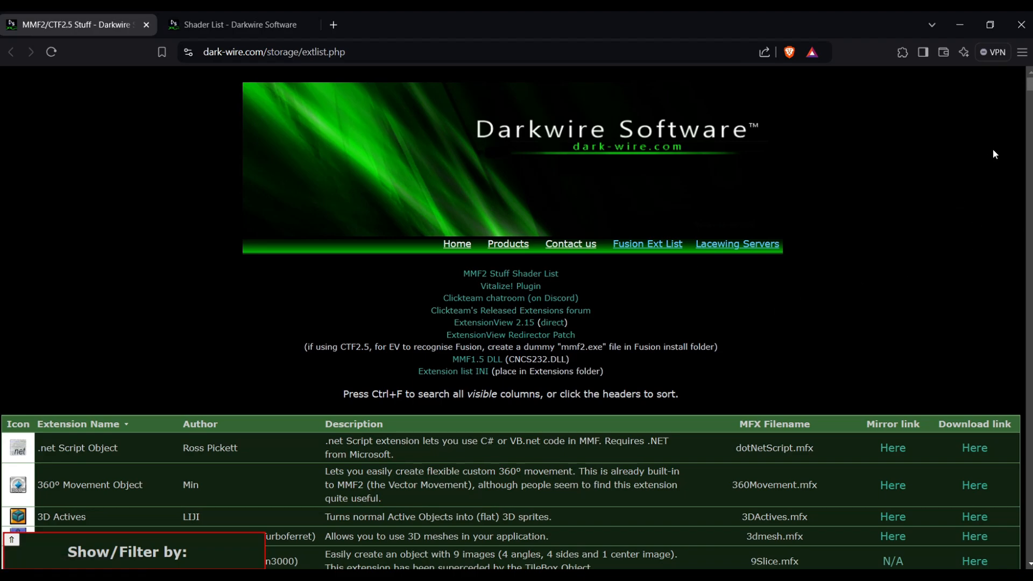
Scroll the Darkwire extension table down to the Static, String and Substring entries.
scroll(down, 3)
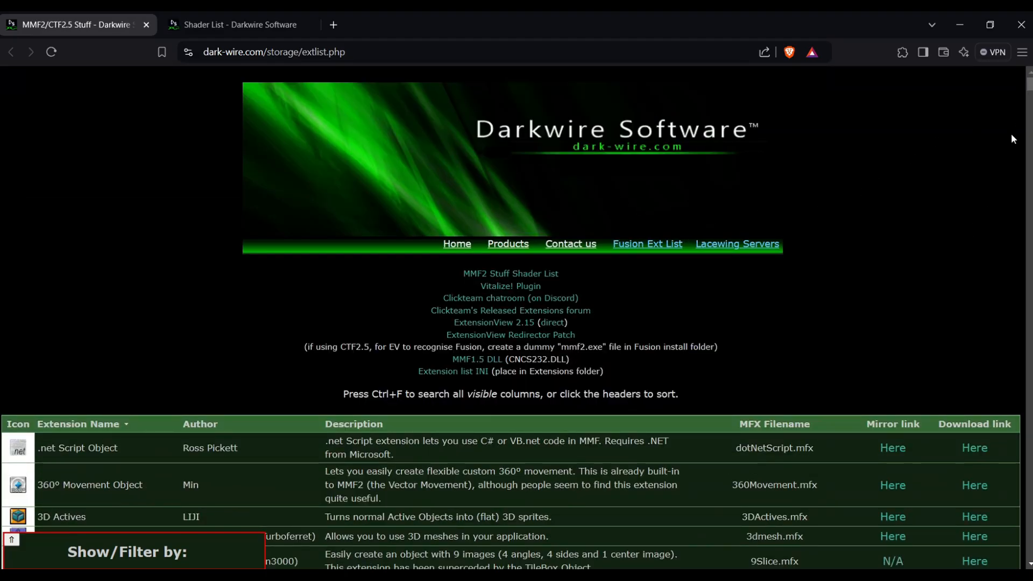
scroll(down, 3)
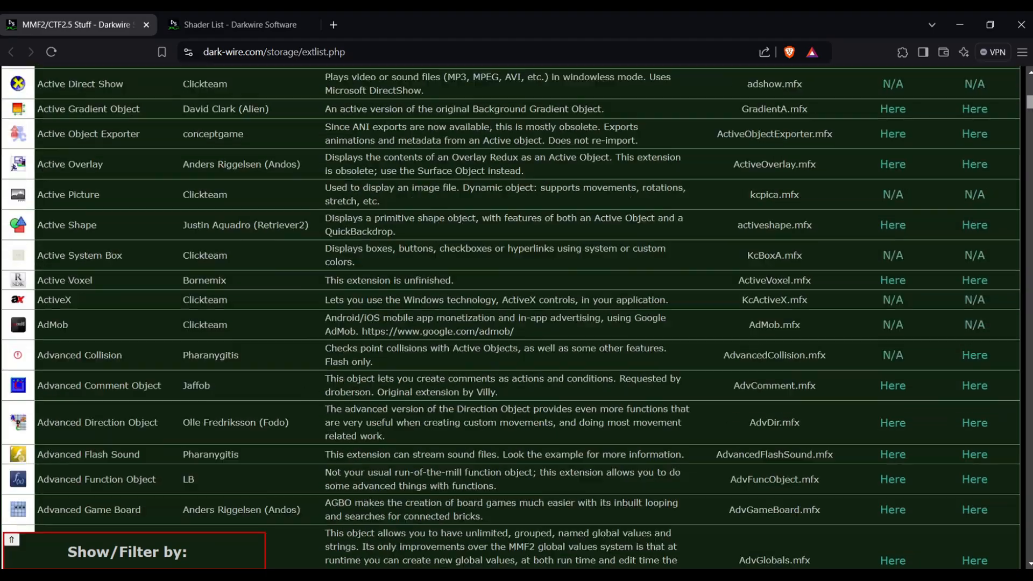
scroll(down, 3)
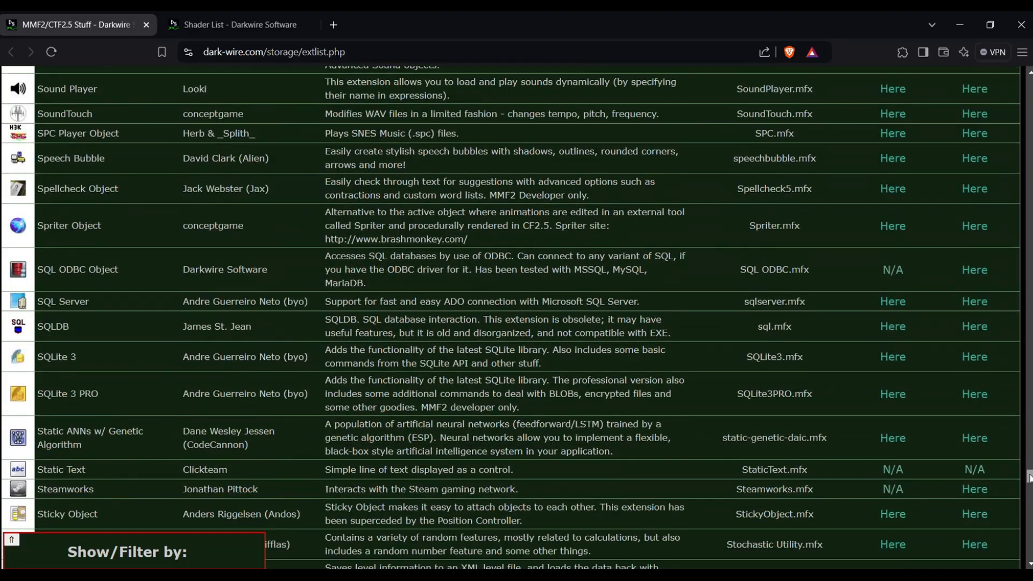
scroll(down, 3)
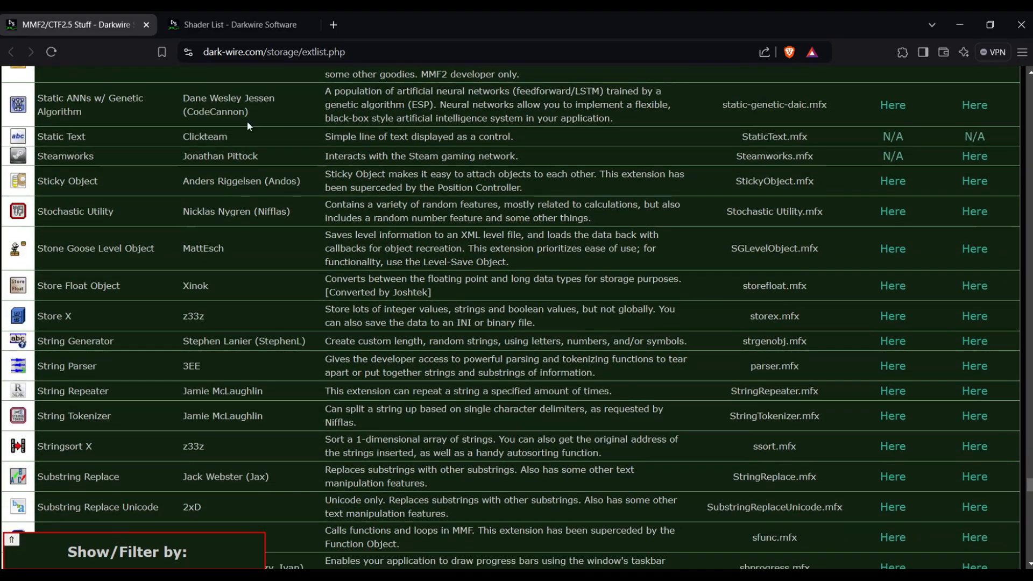
mouse_move(368, 151)
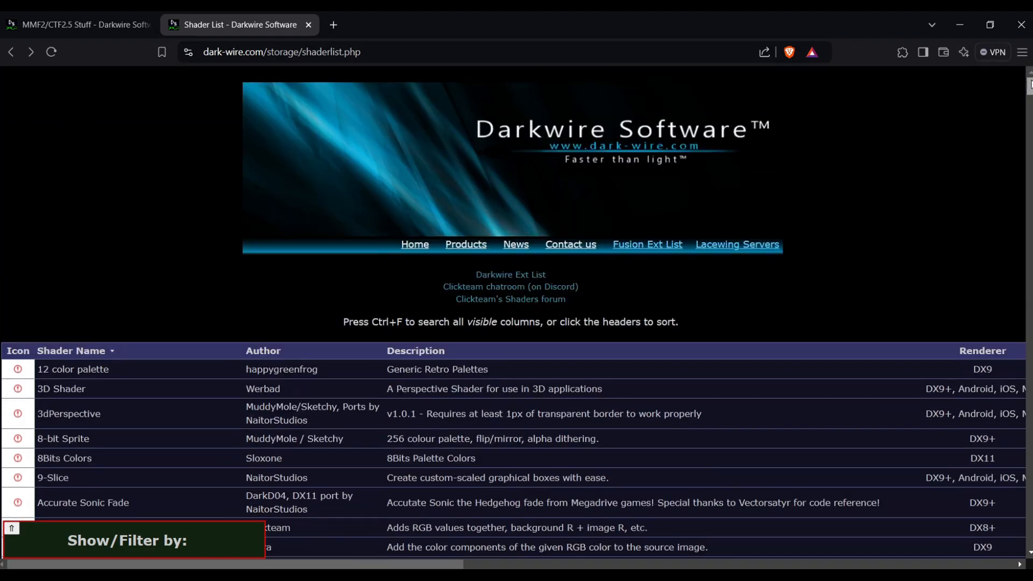
mouse_move(922, 196)
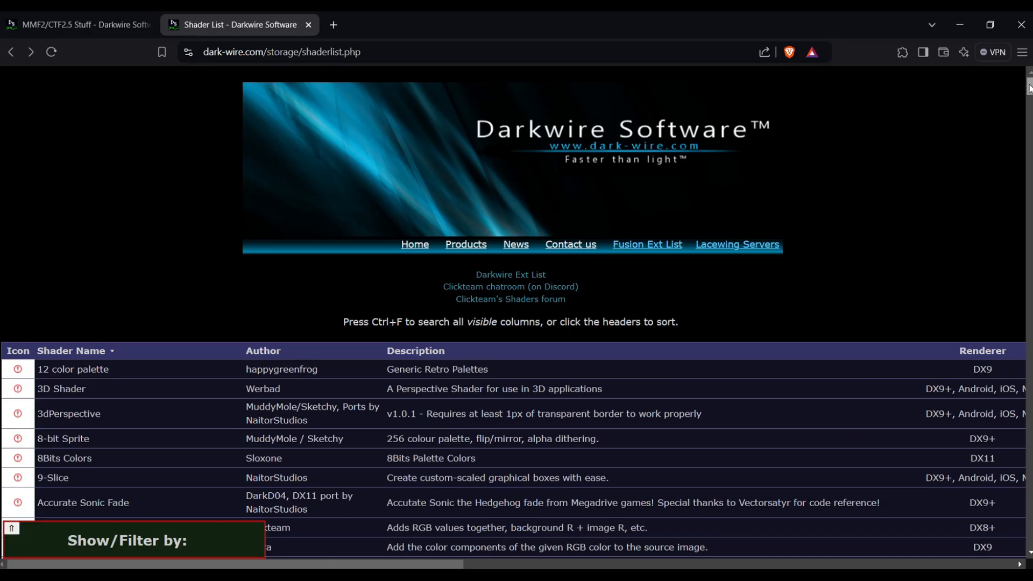
Scroll down the Darkwire Shader List page showing shaders with authors and renderers.
scroll(down, 3)
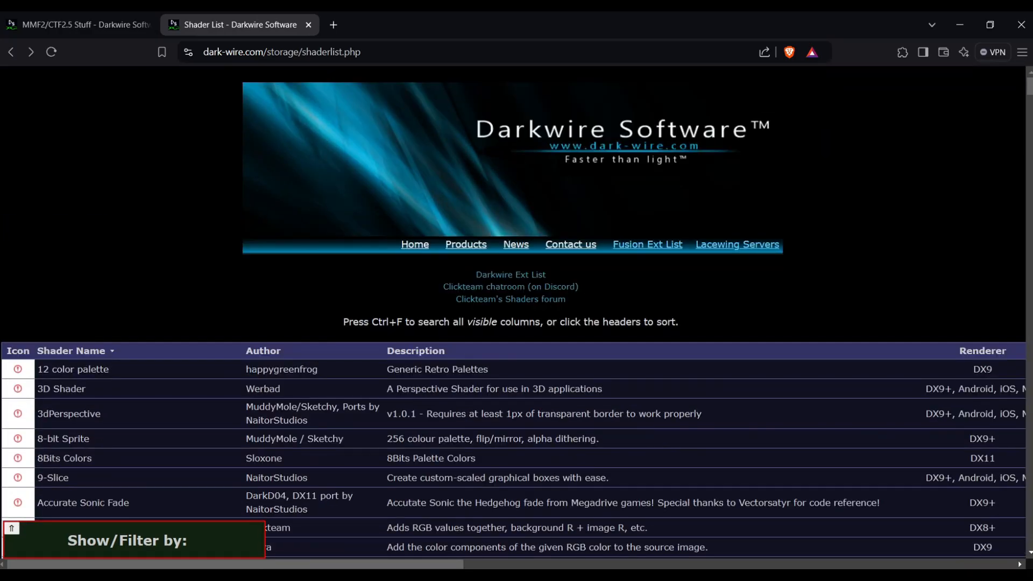
mouse_move(454, 289)
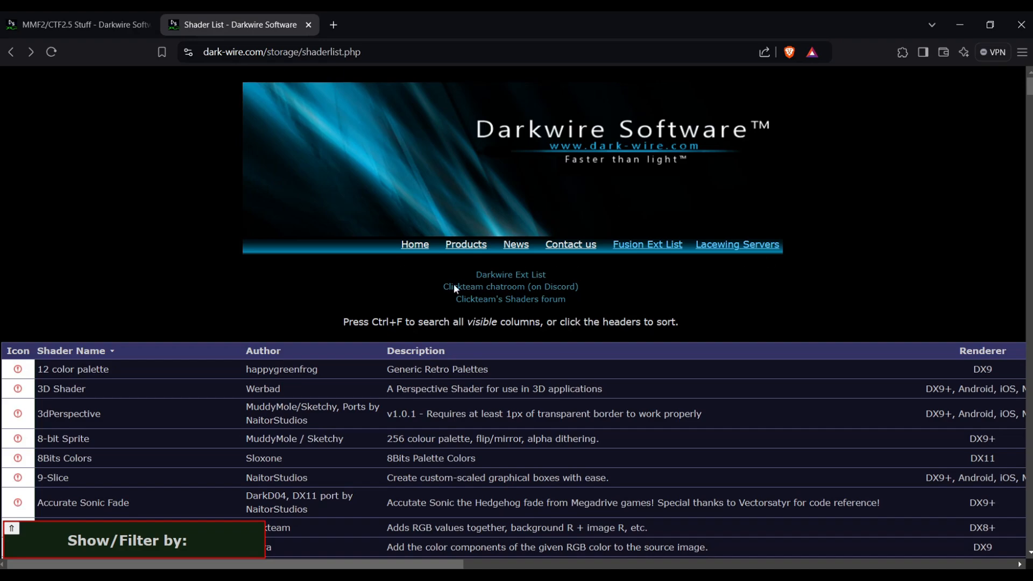
mouse_move(598, 163)
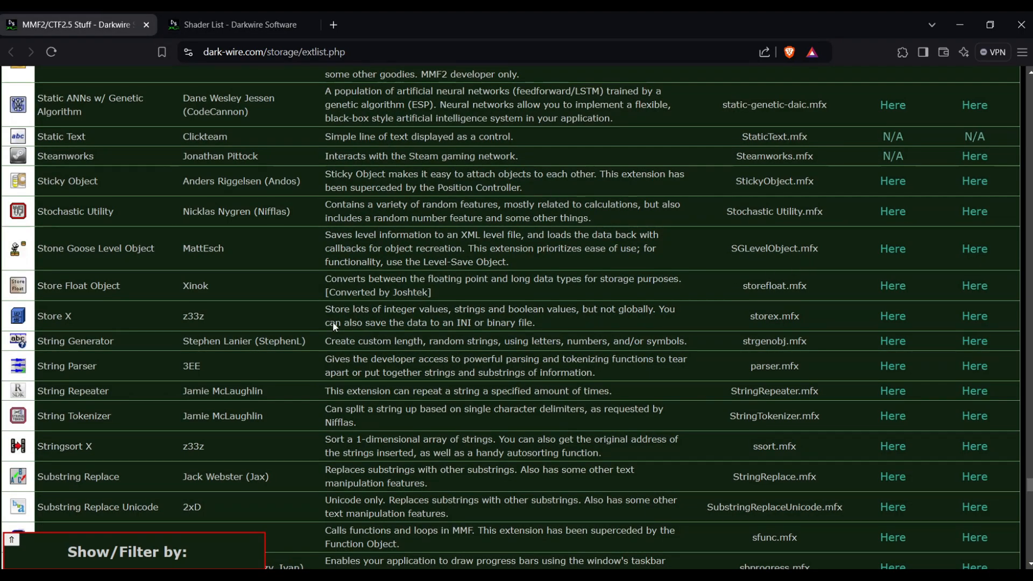
Scroll the extension list to the String Parser and String Tokenizer rows.
scroll(down, 3)
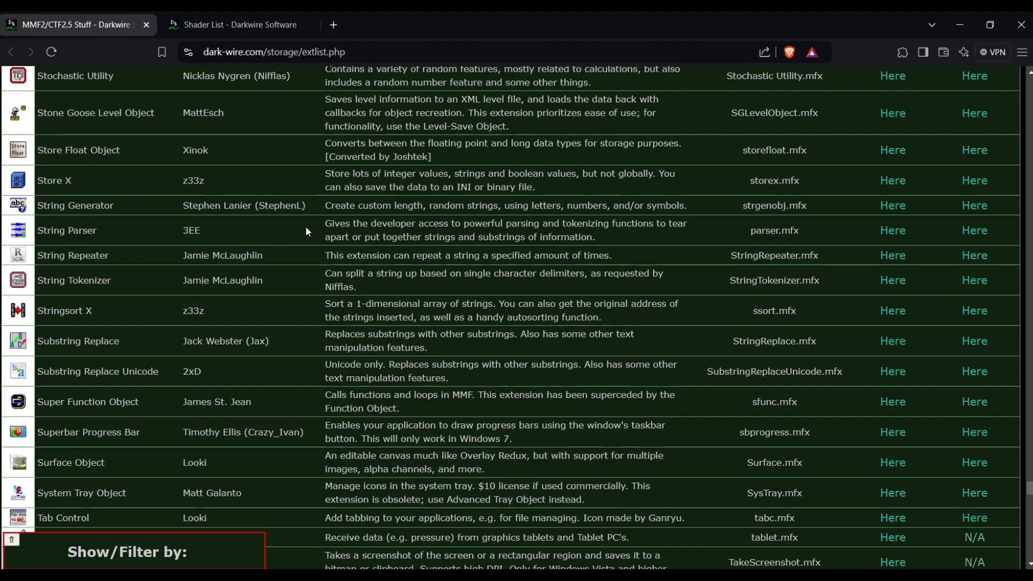
mouse_move(78, 222)
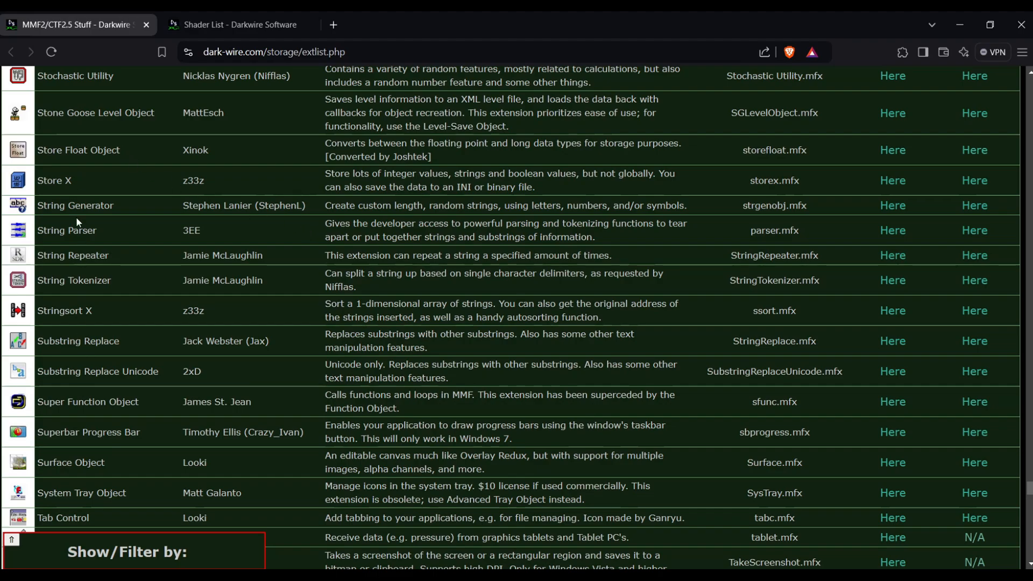
mouse_move(101, 195)
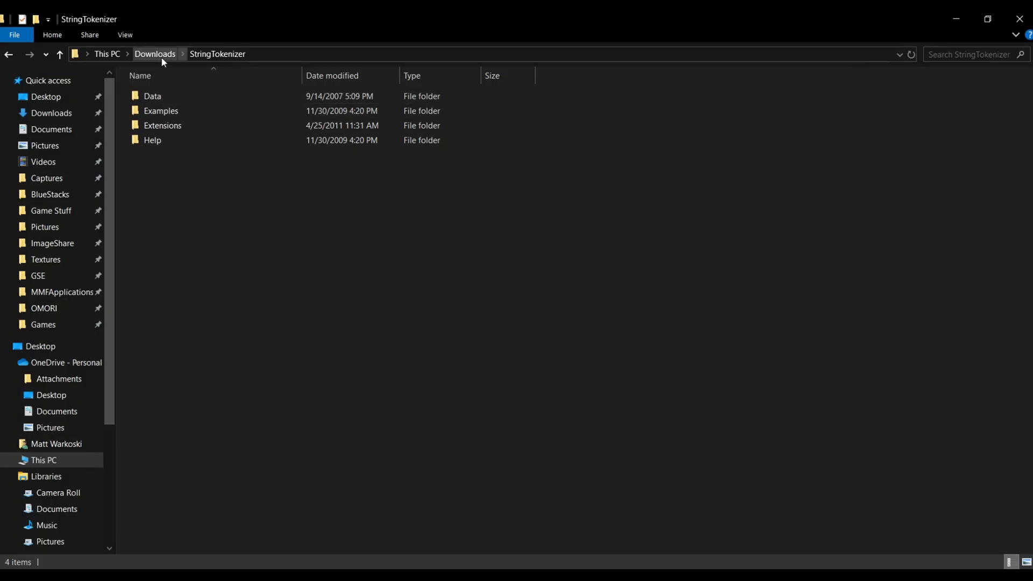
Open the downloaded StringTokenizer folder and select all four of its folders to move.
click(163, 125)
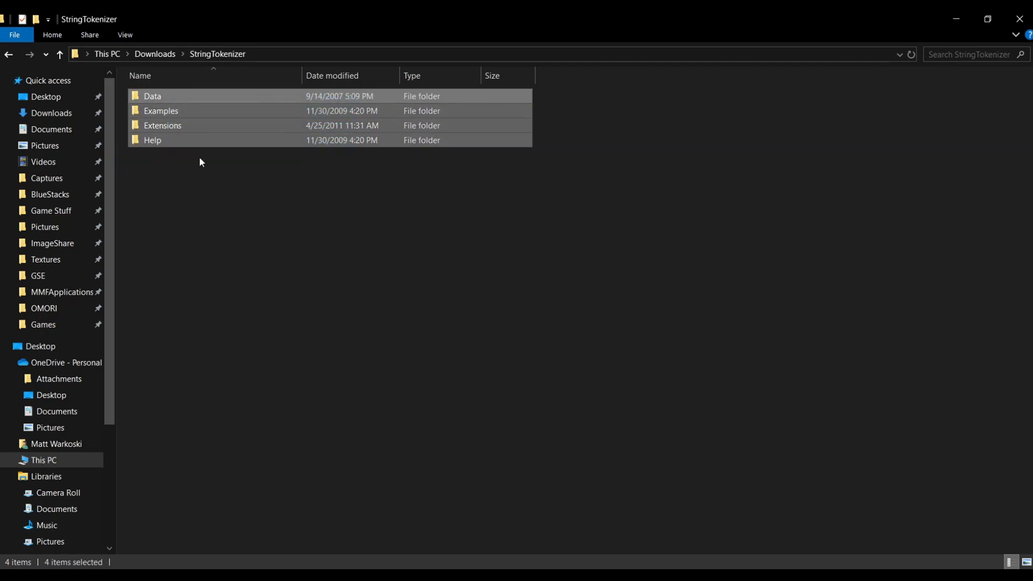
click(161, 111)
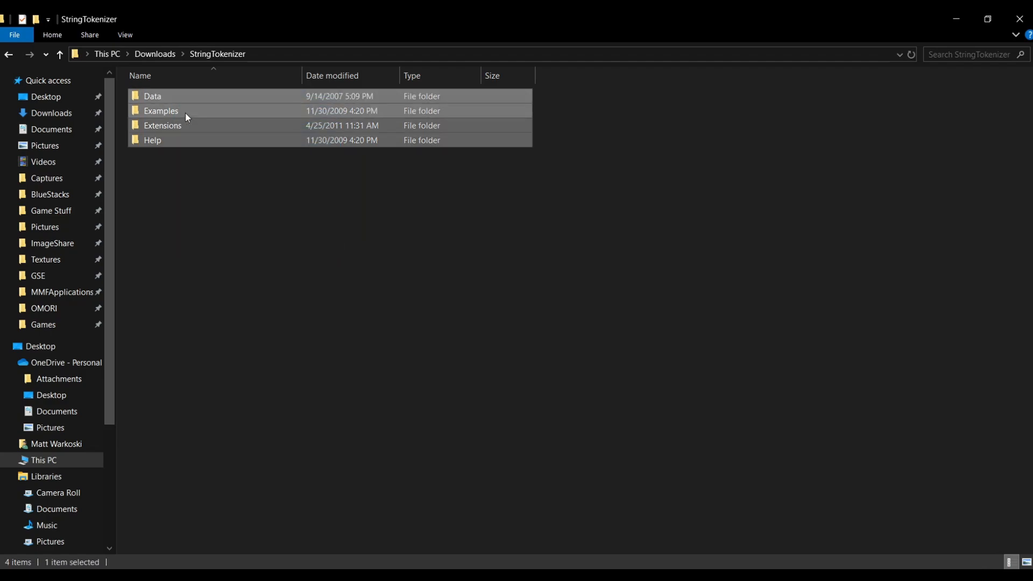
click(297, 188)
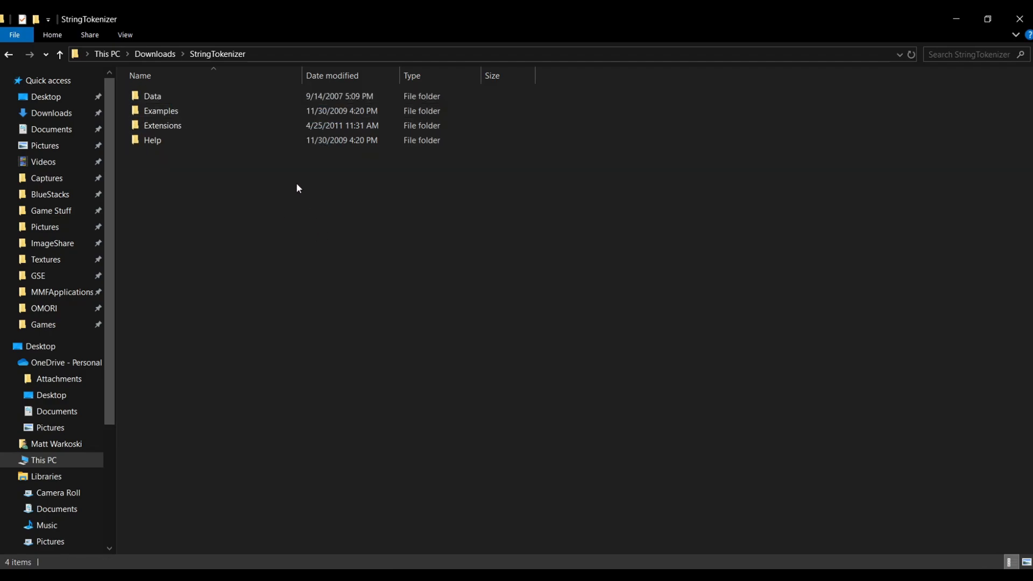
click(151, 140)
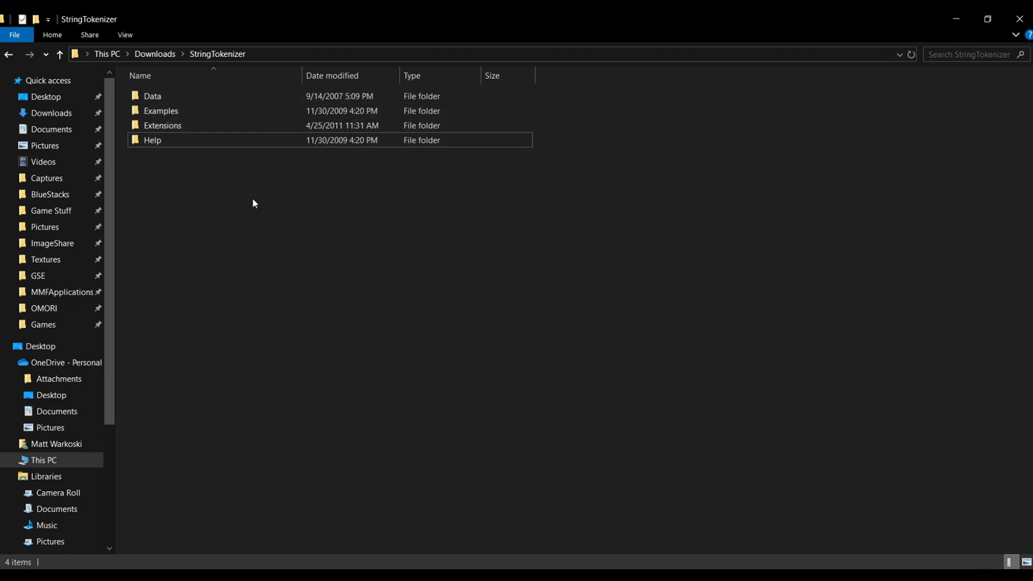
mouse_move(275, 309)
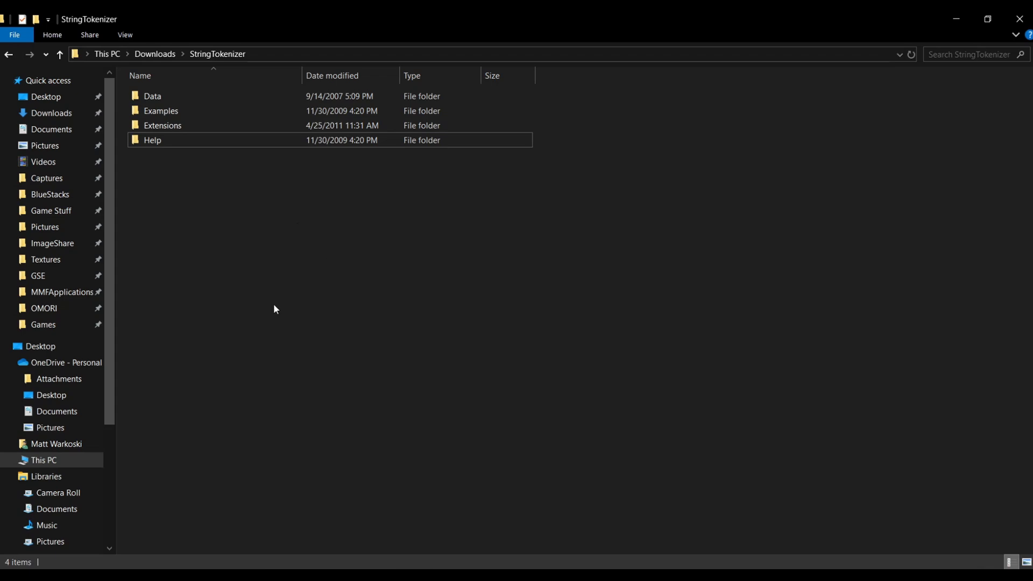
key(ctrl+a)
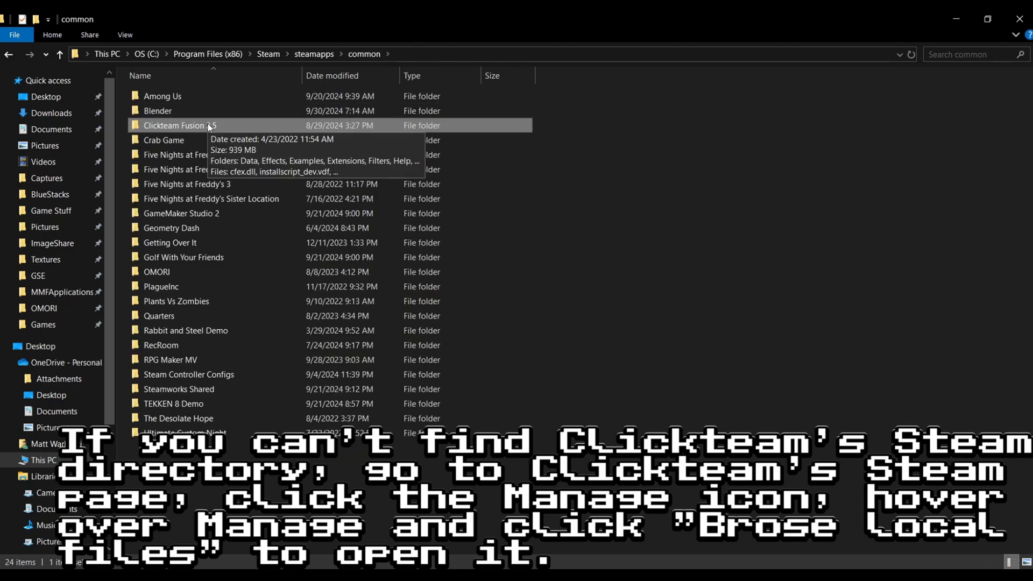
Move the StringTokenizer folders into the Clickteam Fusion 2.5 directory, replacing same-named files.
double_click(175, 125)
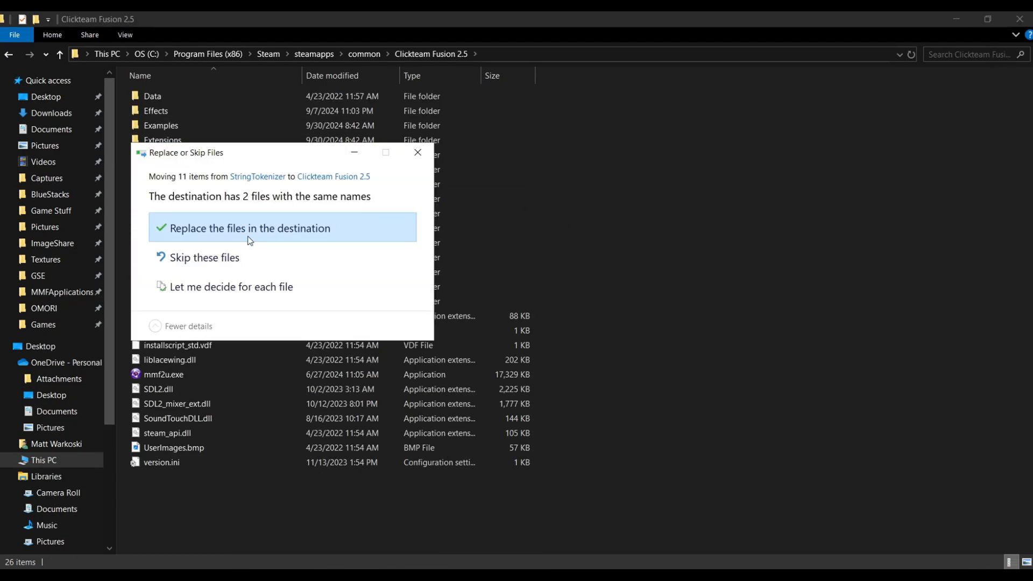
mouse_move(280, 231)
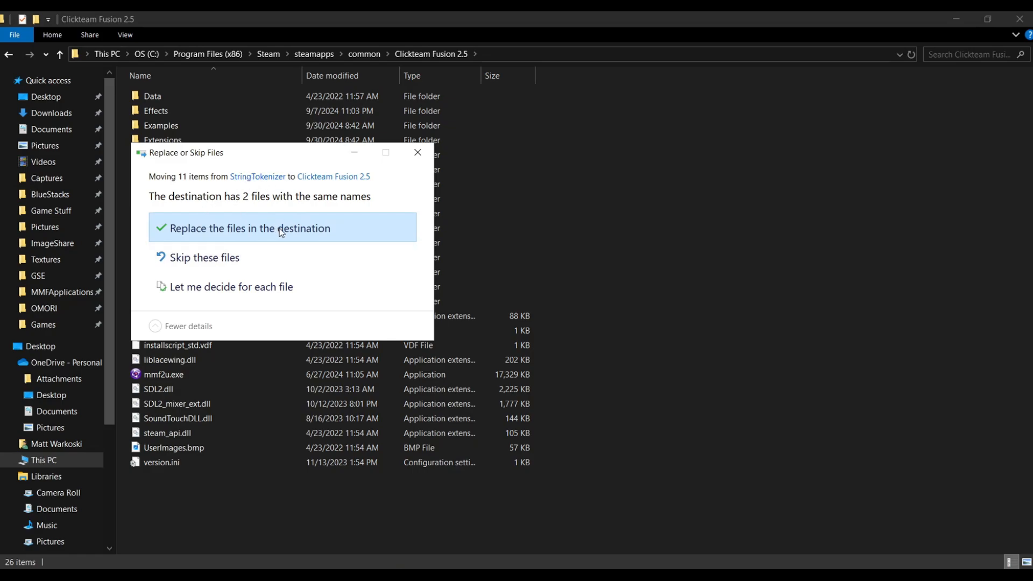
click(251, 228)
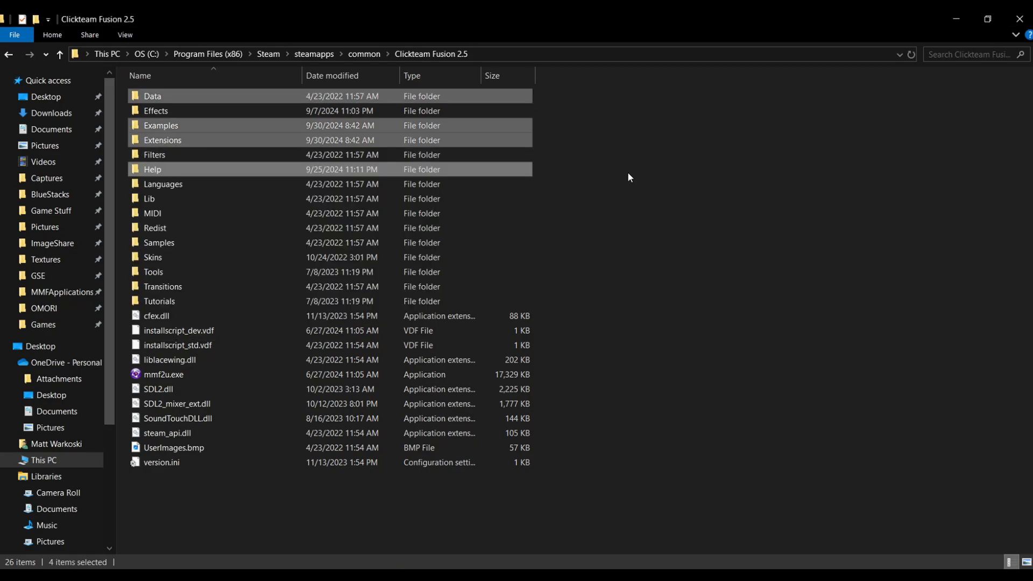
mouse_move(392, 169)
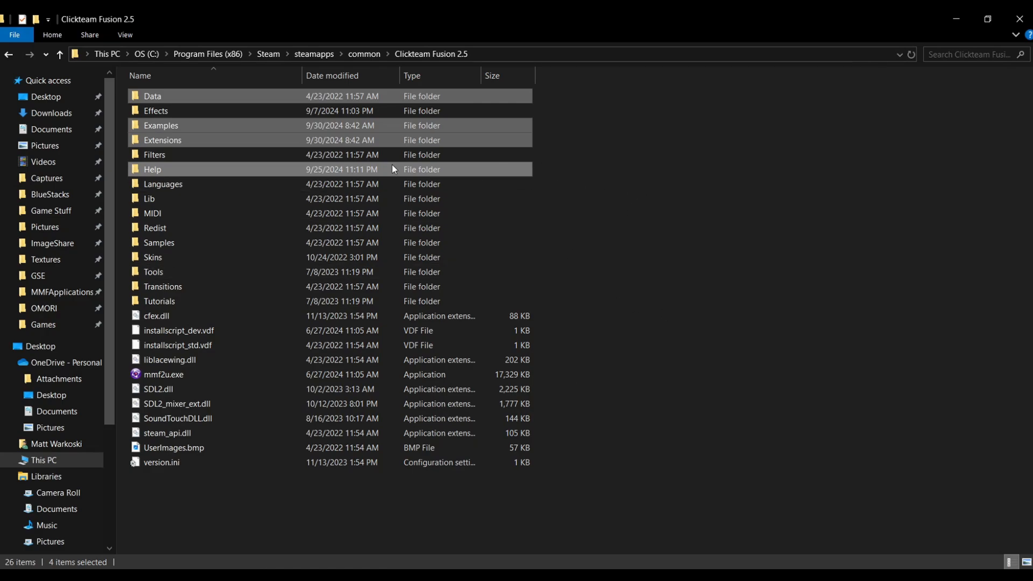
mouse_move(575, 215)
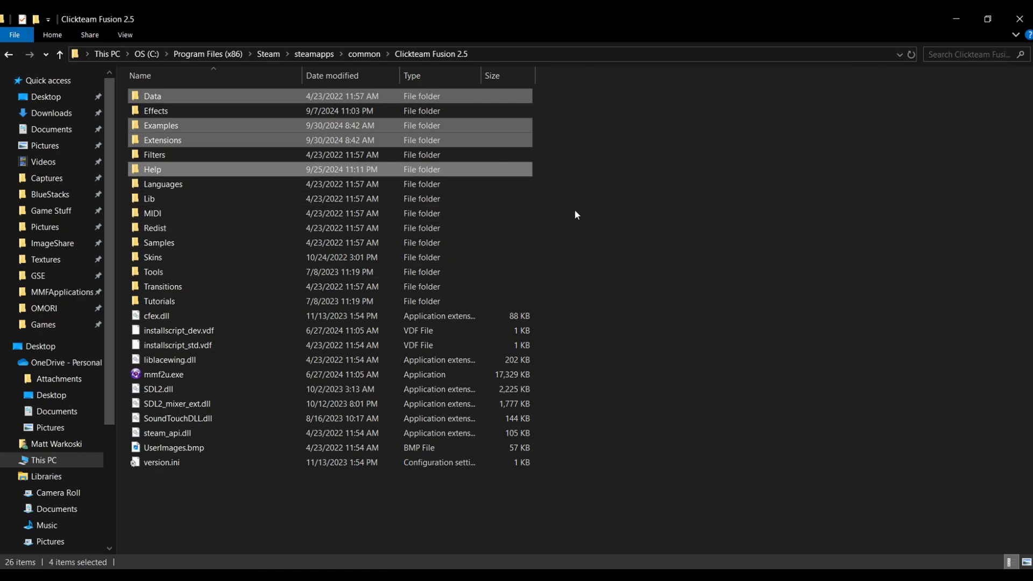
mouse_move(633, 182)
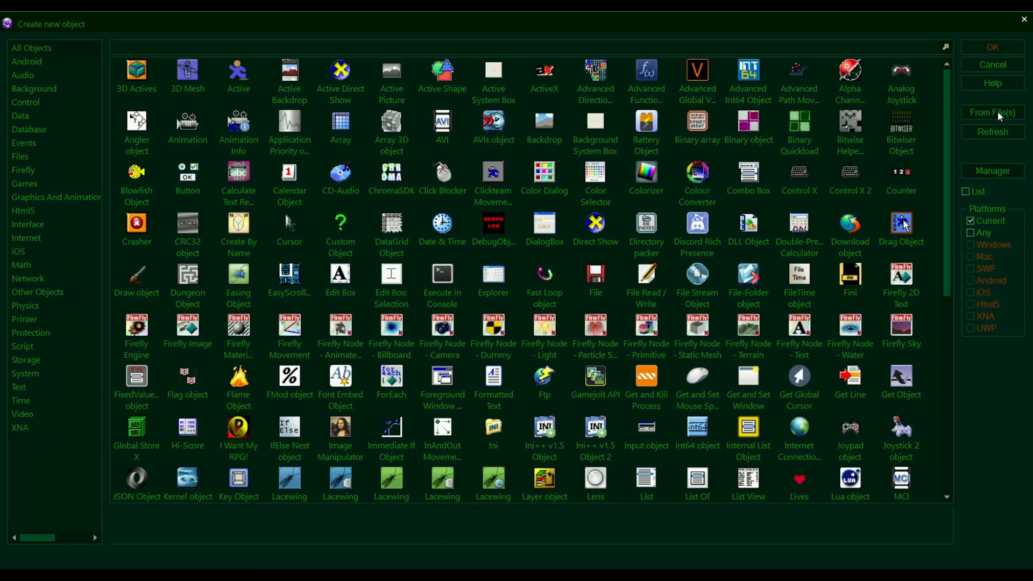
Scroll the new-object catalogue to find the installed StringTokenizer extension.
scroll(down, 3)
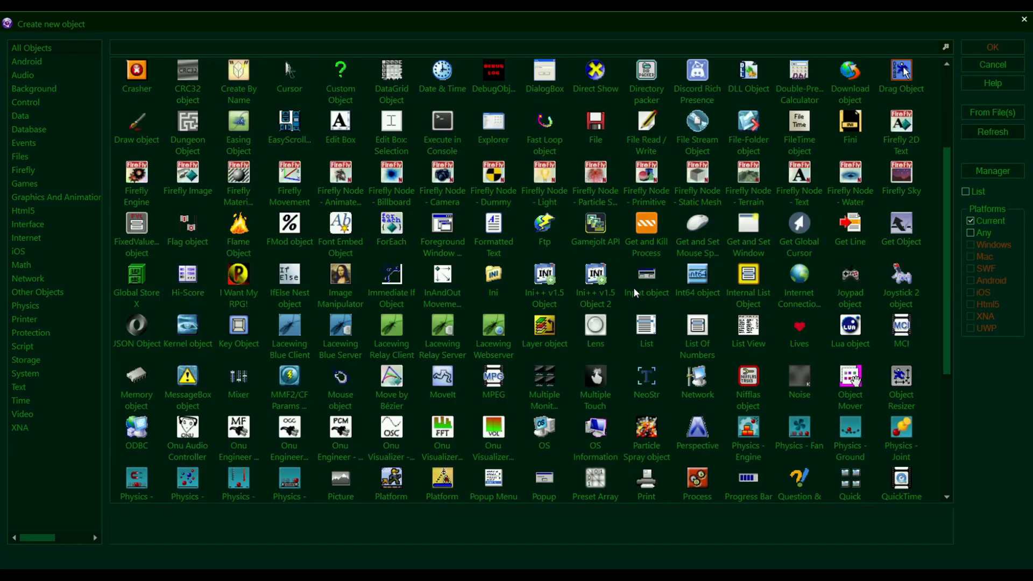
scroll(down, 3)
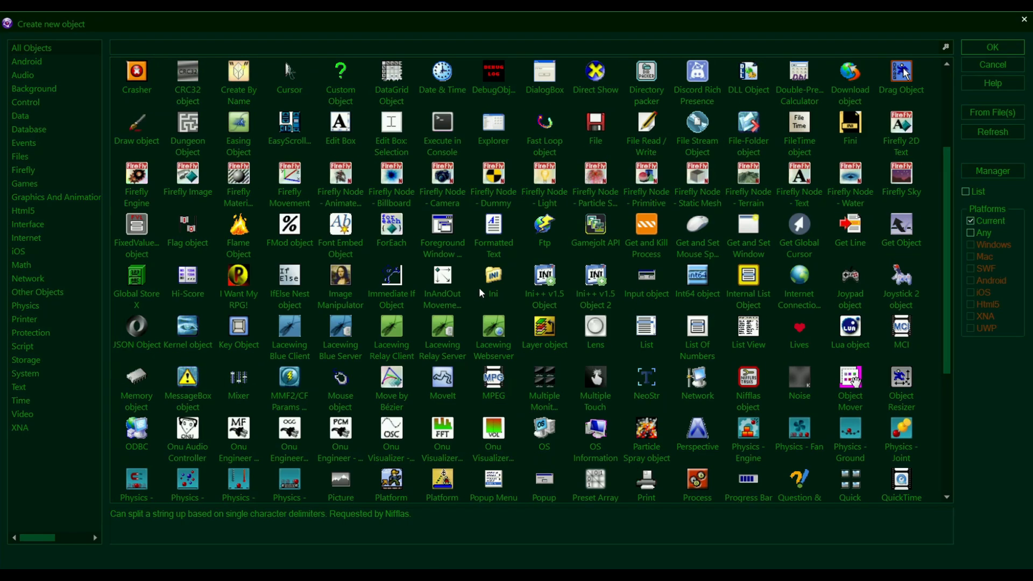
scroll(down, 3)
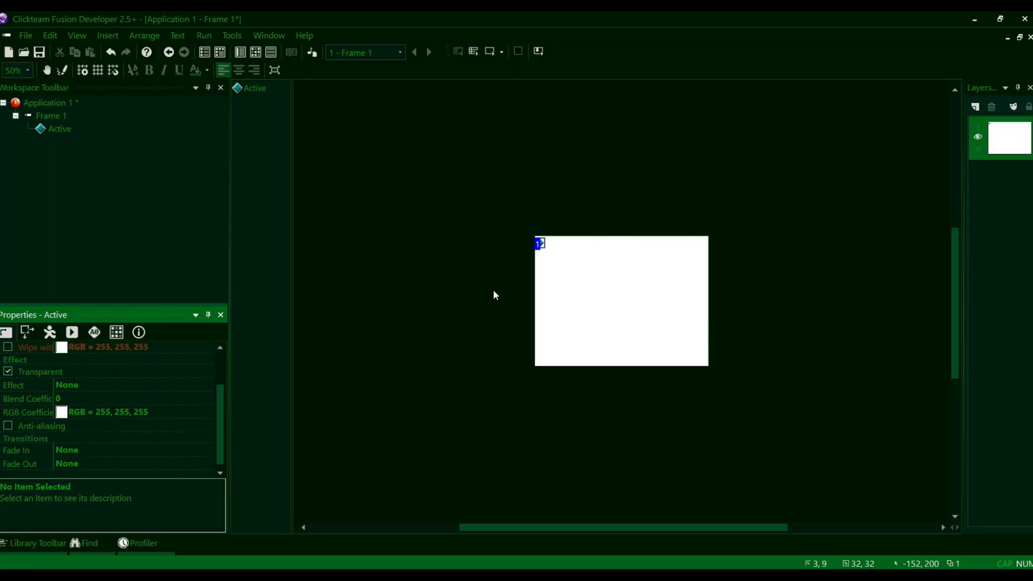
mouse_move(437, 320)
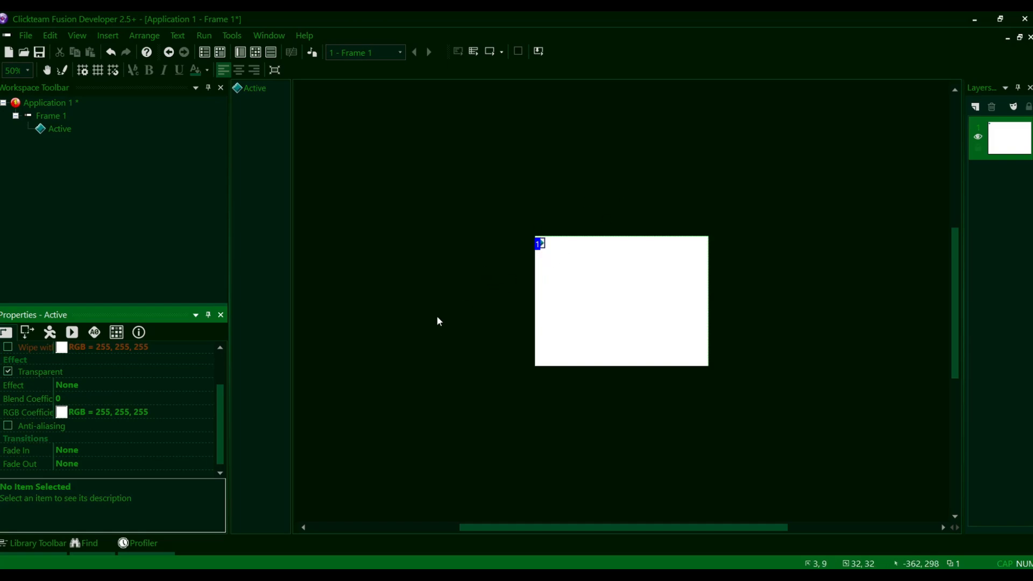
mouse_move(169, 386)
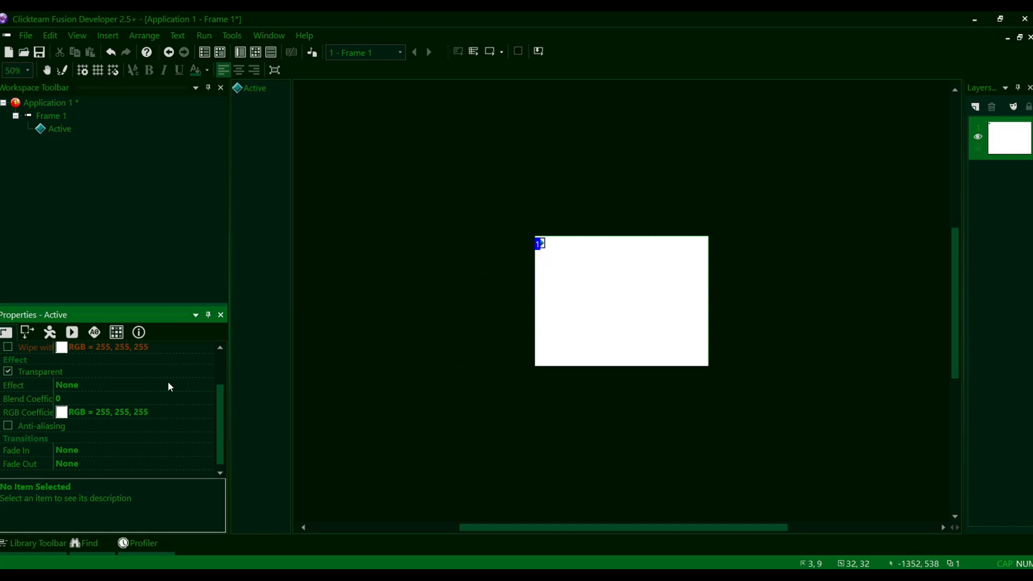
Select the Active object's Effect property, currently None, in its display options.
click(40, 386)
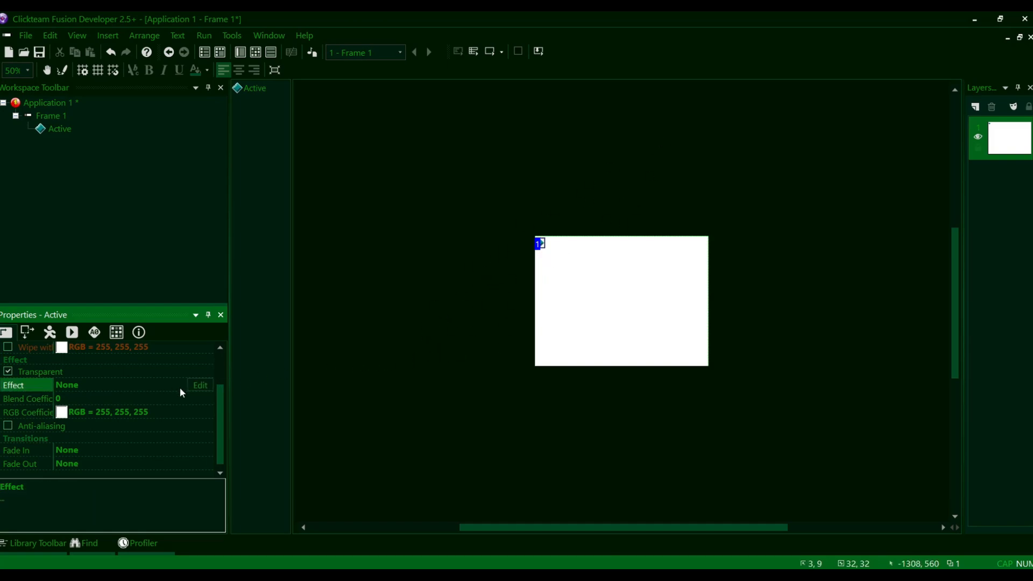
mouse_move(200, 386)
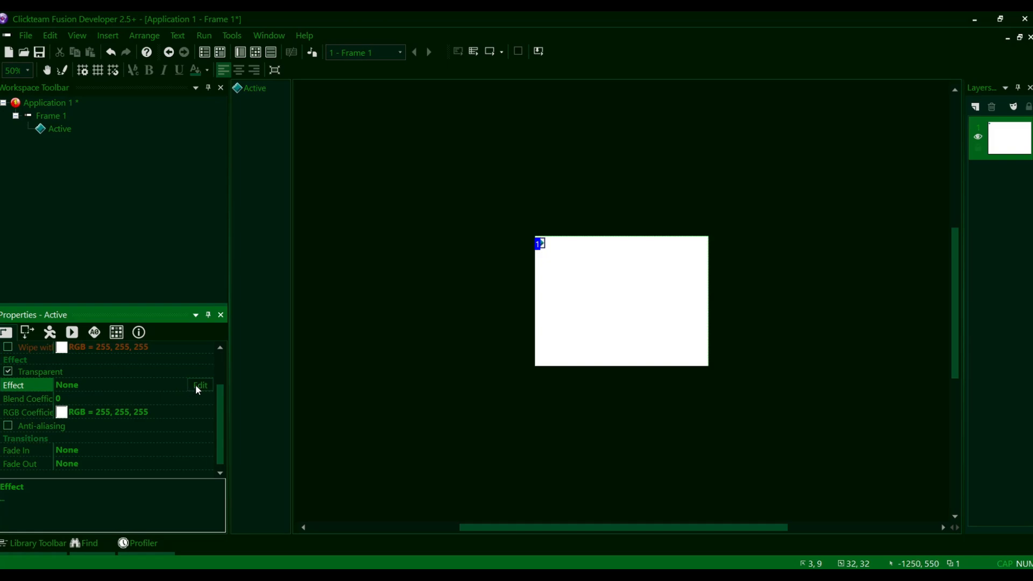
mouse_move(518, 252)
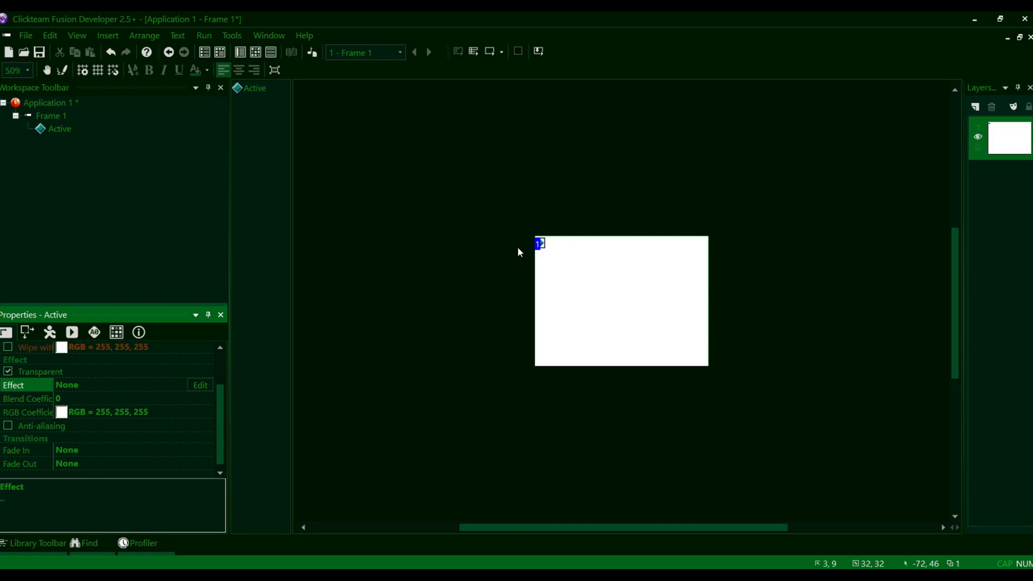
mouse_move(568, 228)
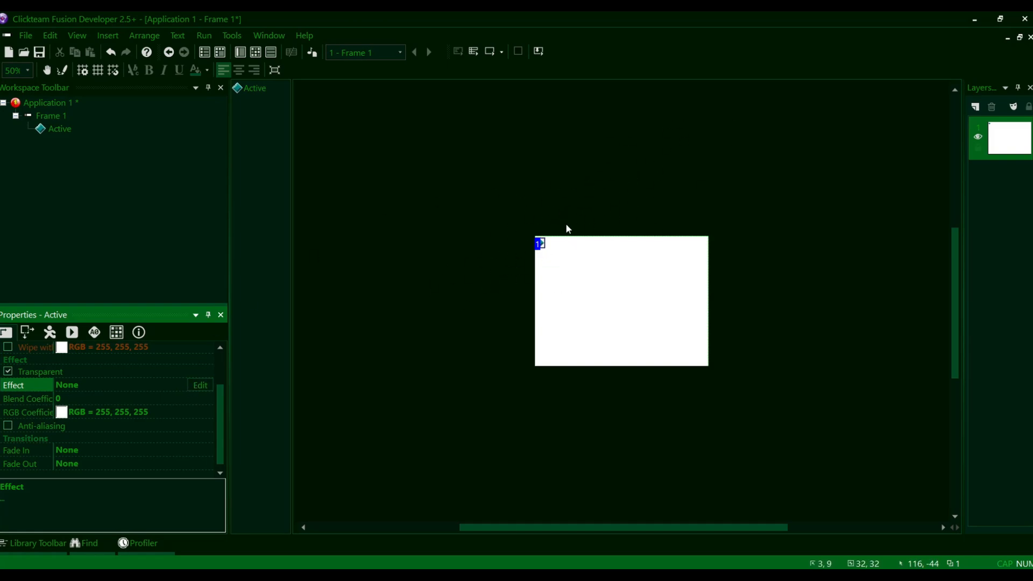
mouse_move(115, 395)
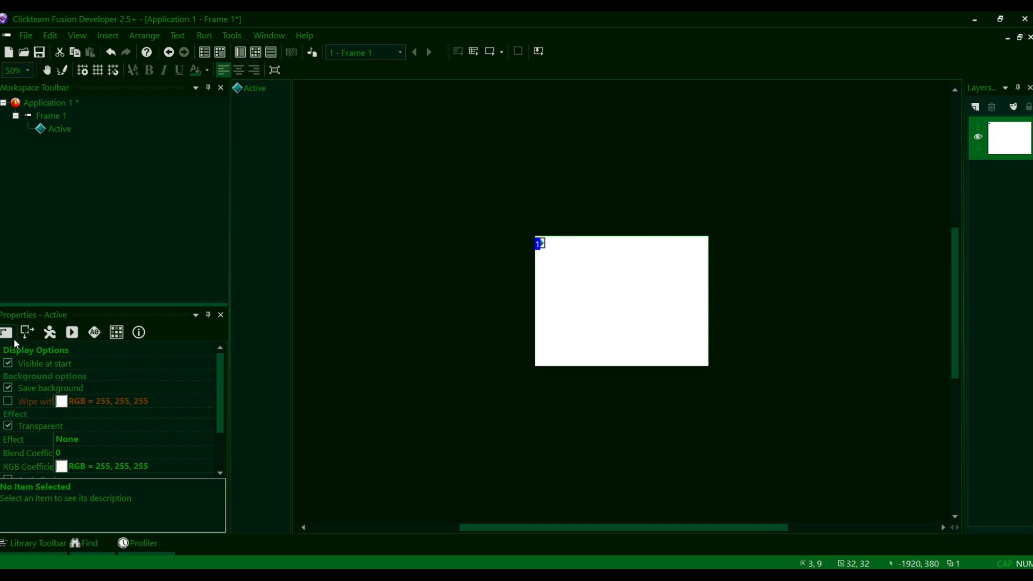
scroll(down, 3)
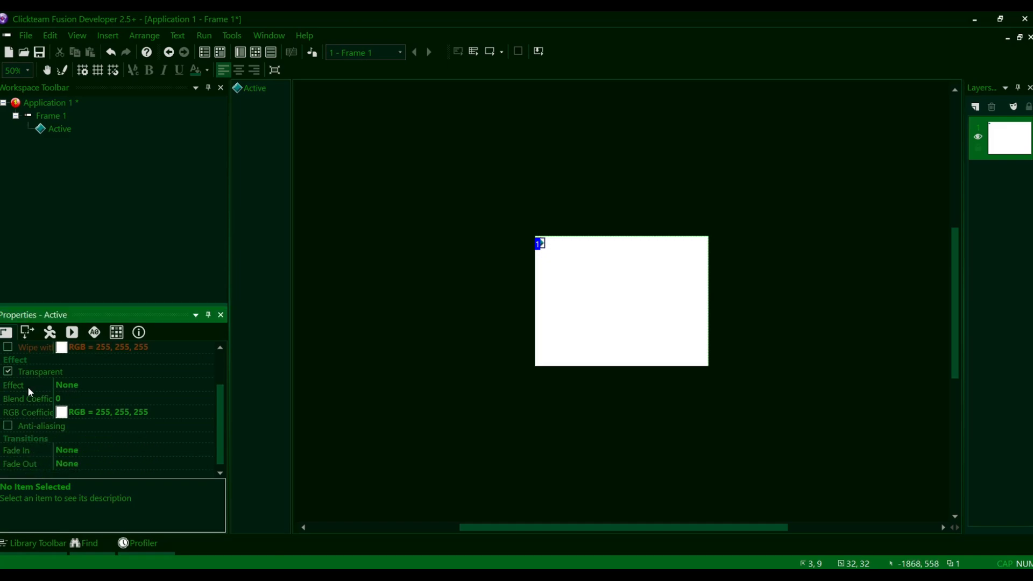
click(13, 386)
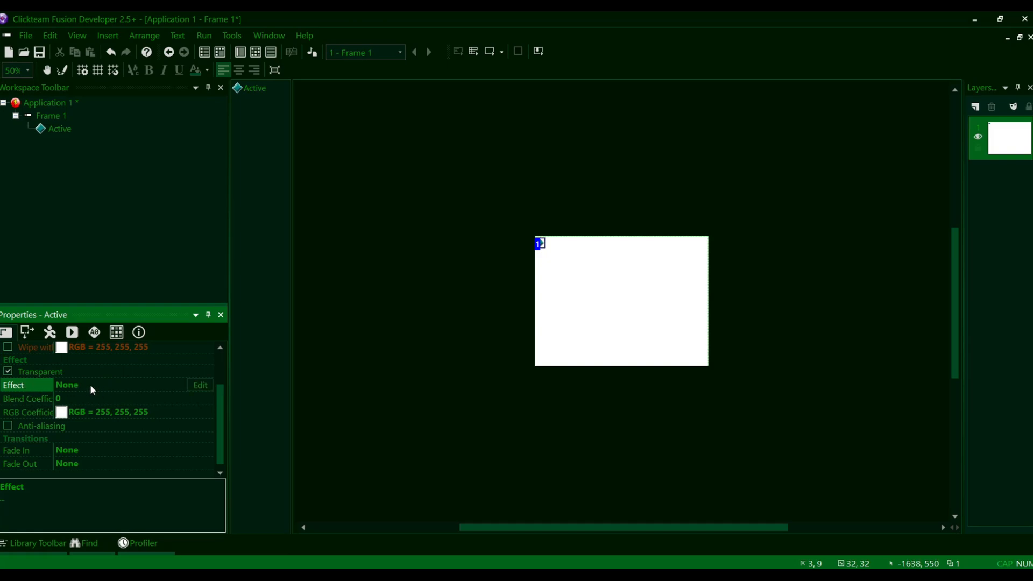
mouse_move(200, 387)
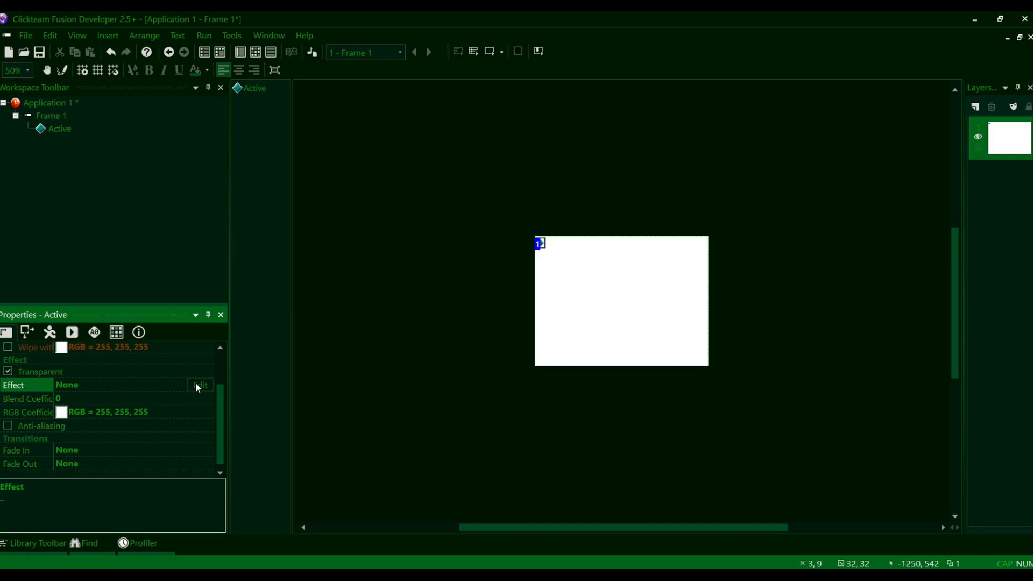
click(200, 385)
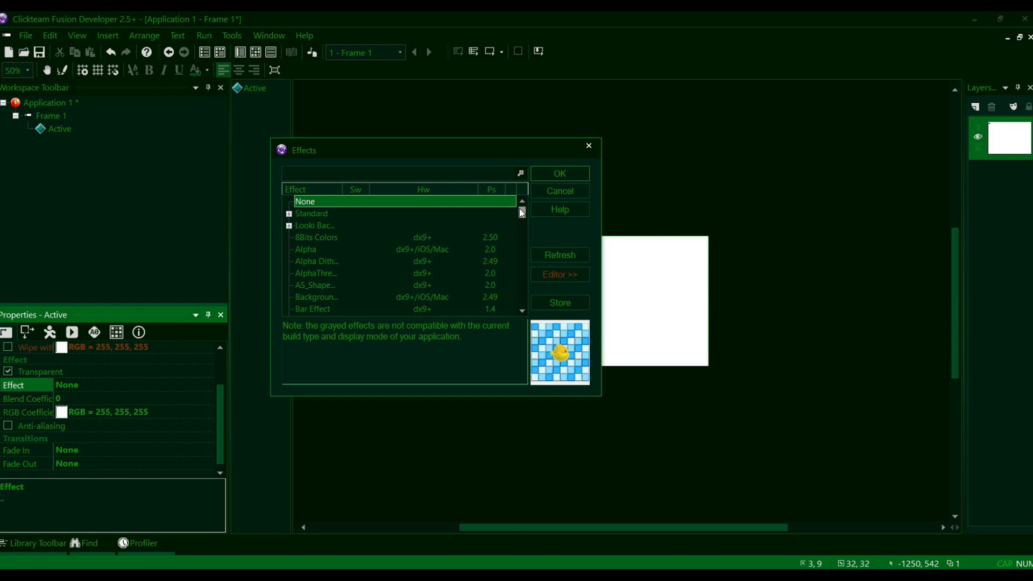
click(315, 237)
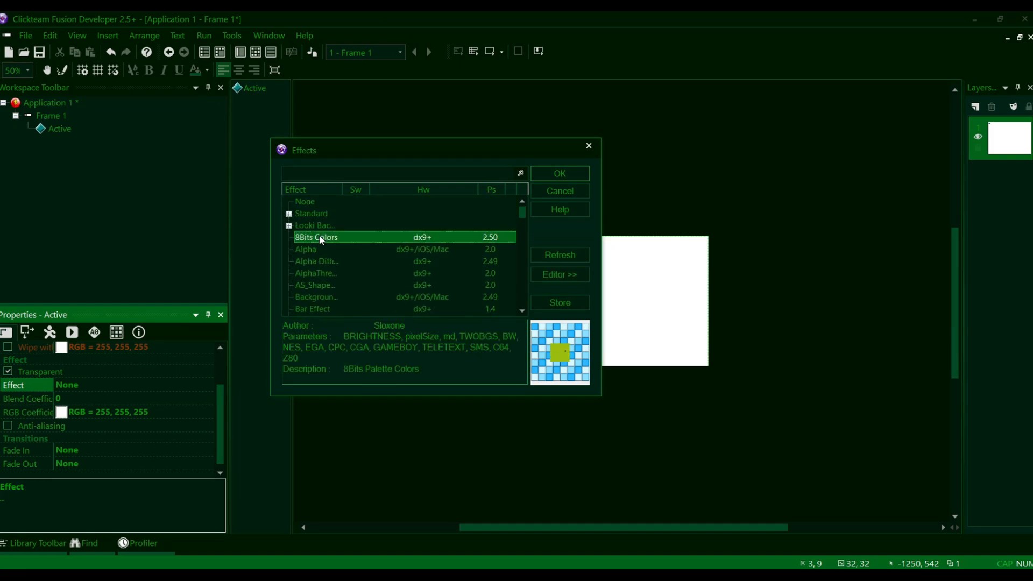
click(305, 202)
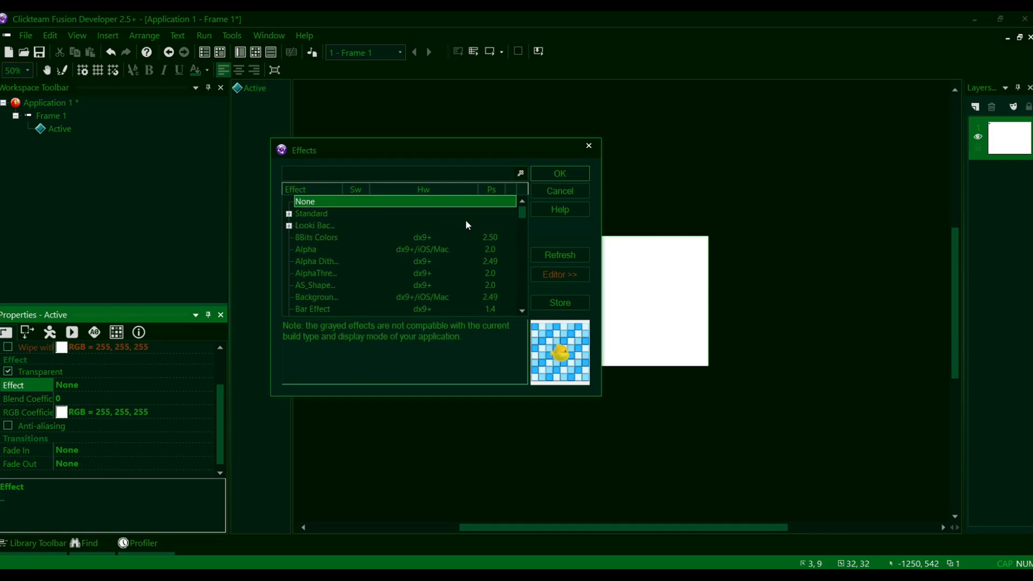
scroll(down, 3)
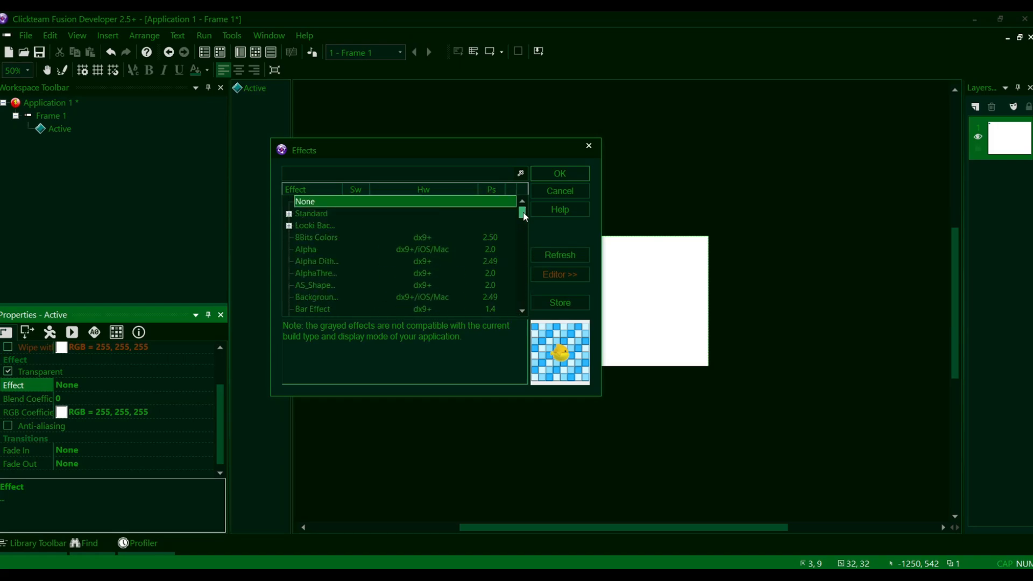
scroll(down, 3)
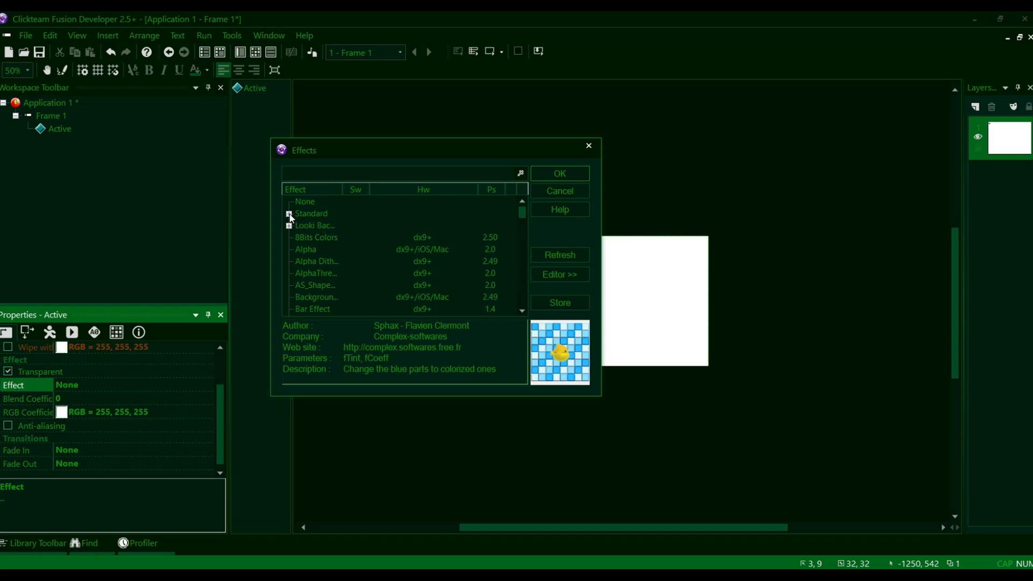
click(288, 213)
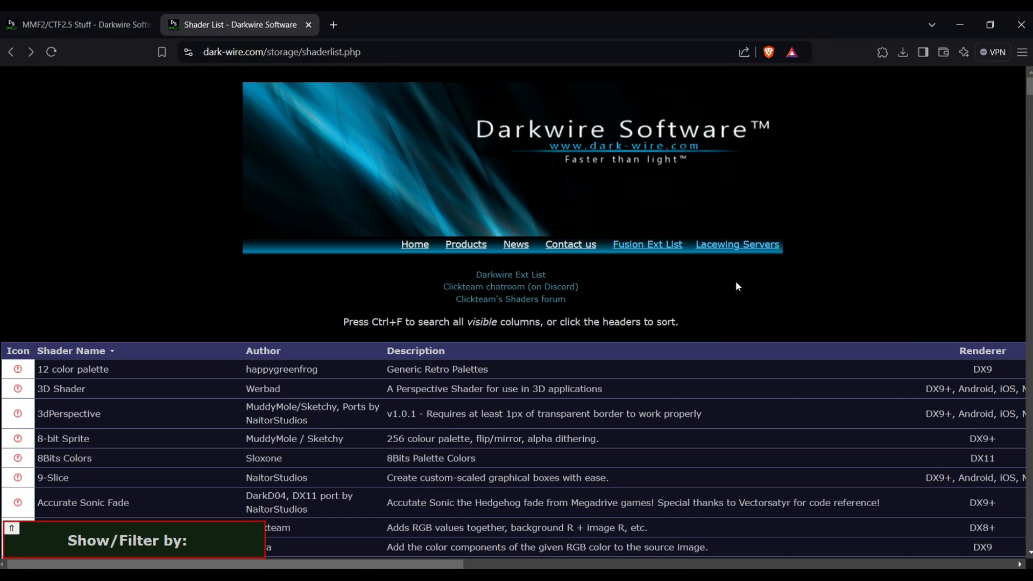
mouse_move(950, 156)
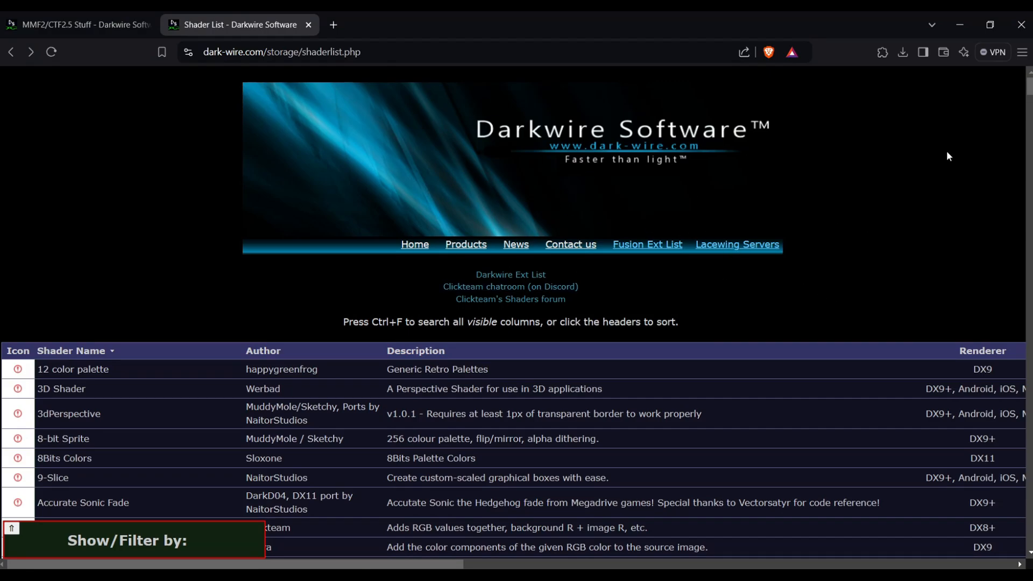
Scroll down the Darkwire shader list table toward the Glitch shader.
scroll(down, 3)
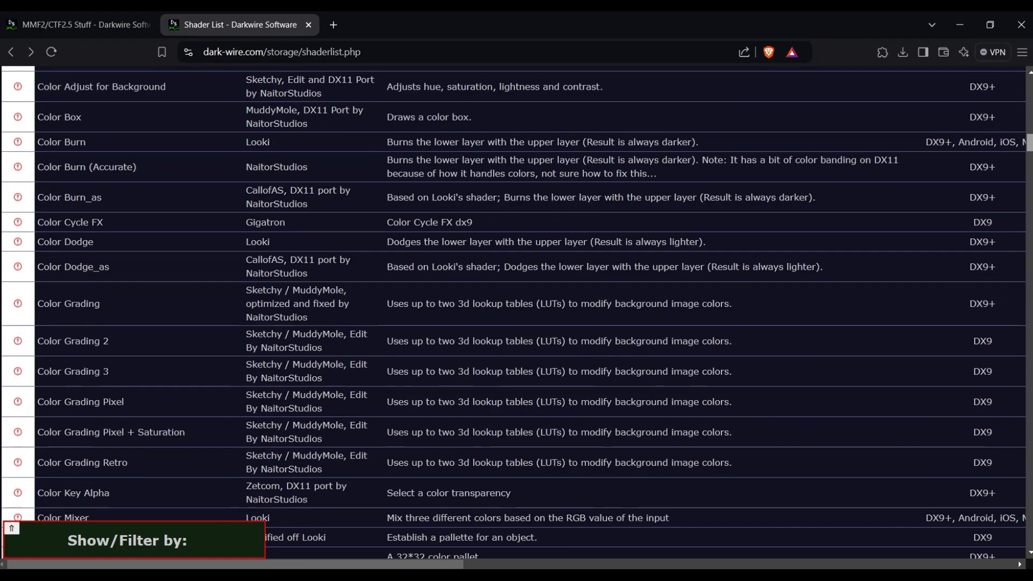
scroll(down, 3)
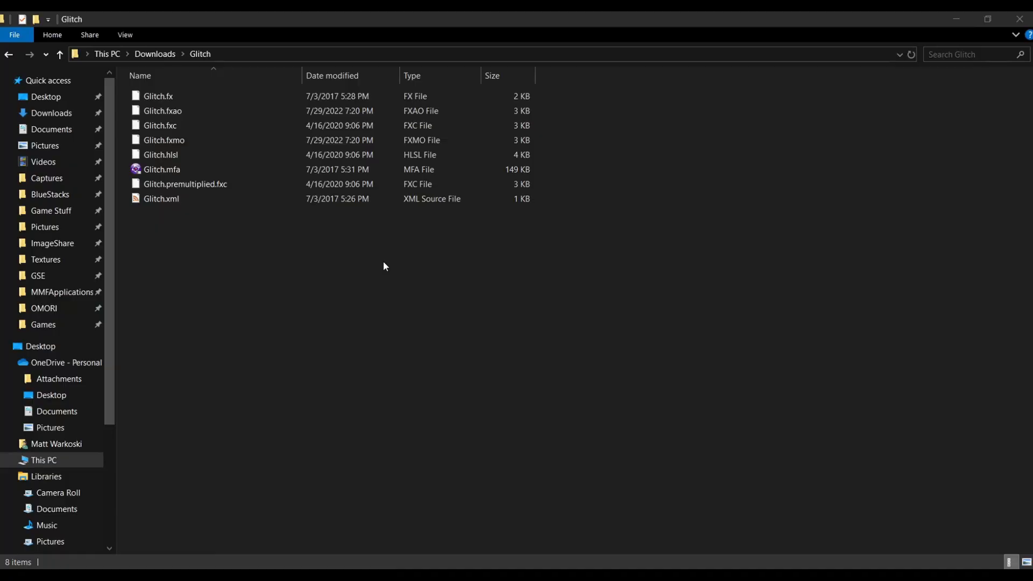
mouse_move(330, 278)
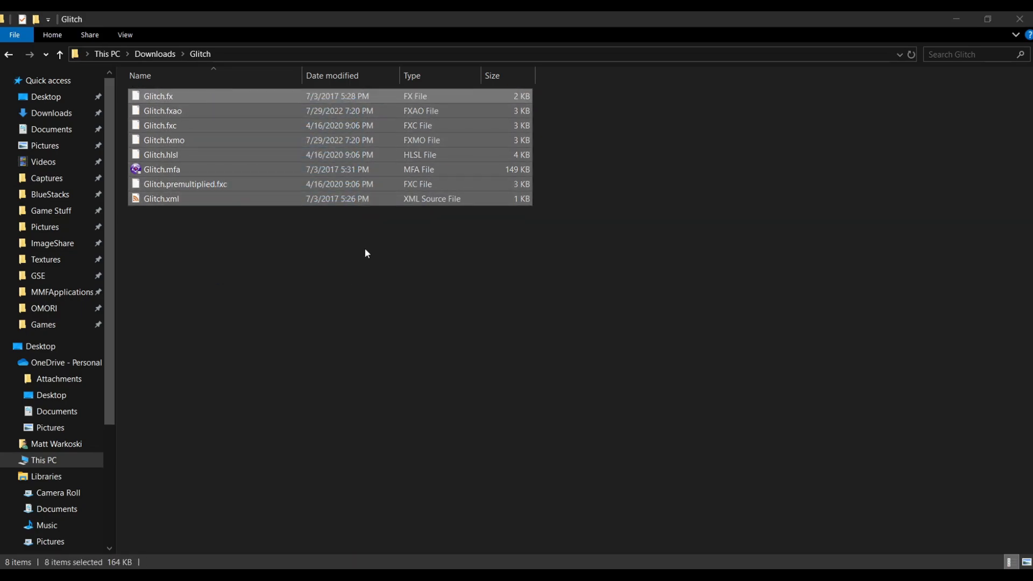
Copy the Glitch shader files (Glitch.fx, Glitch.fxc, Glitch.mfa) into the Clickteam Fusion 2.5 Effects folder.
click(377, 267)
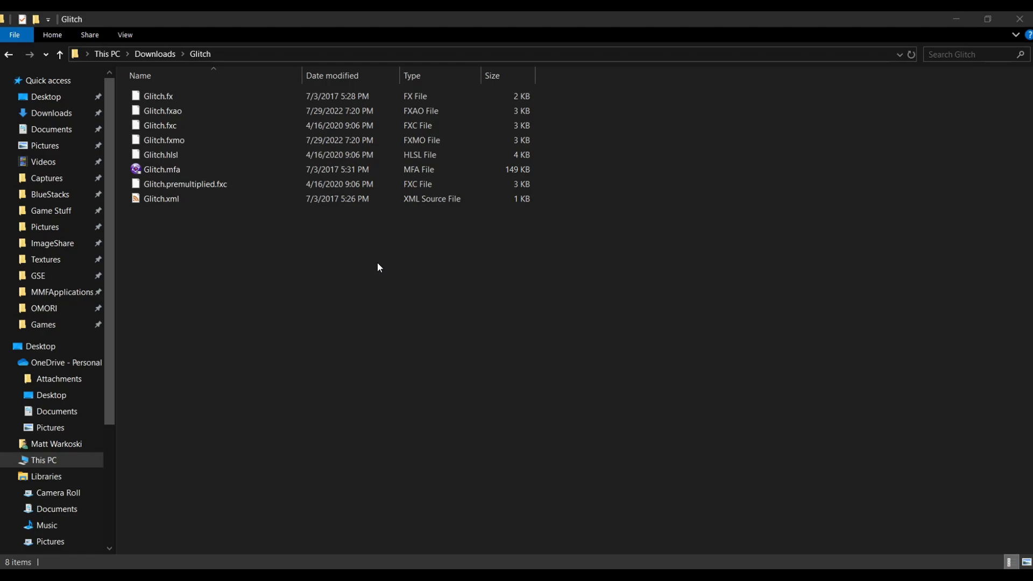
key(ctrl+a)
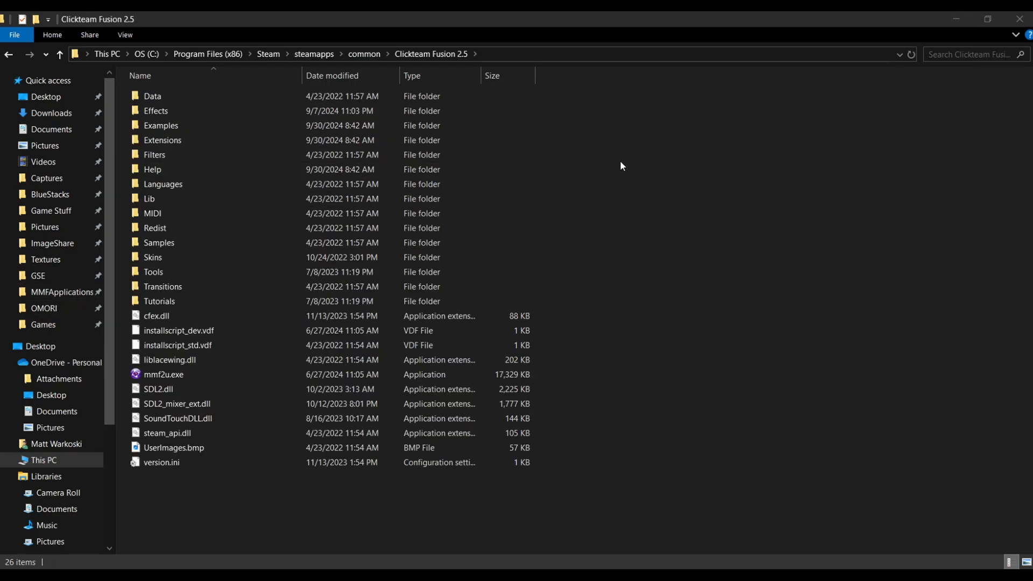
click(155, 111)
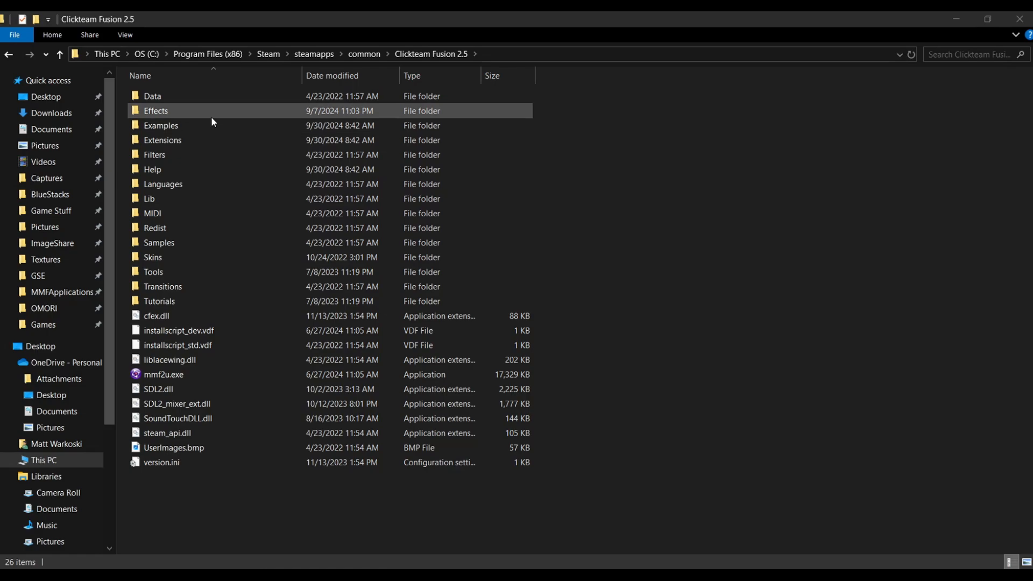
mouse_move(174, 113)
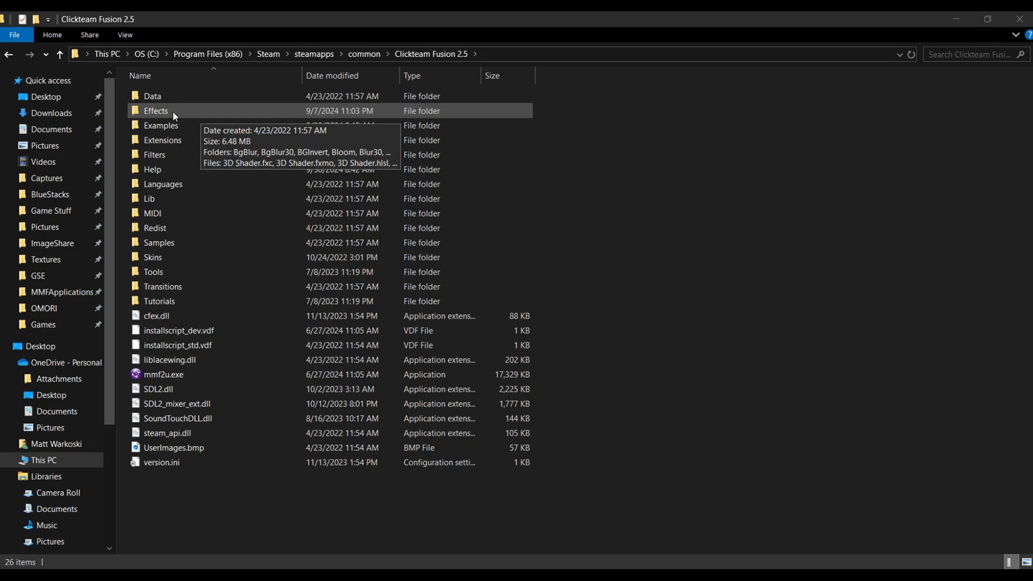
double_click(155, 109)
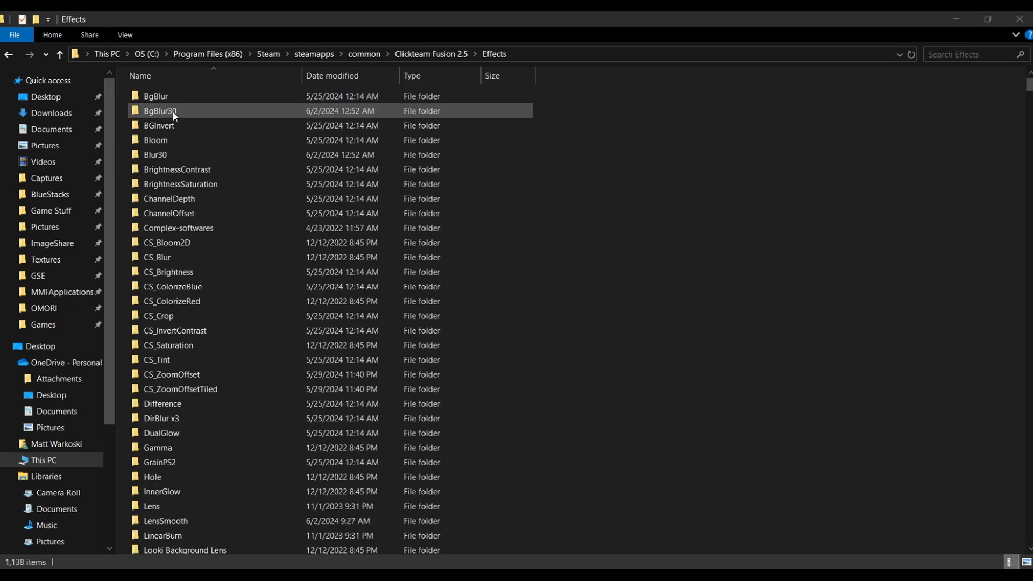
scroll(down, 3)
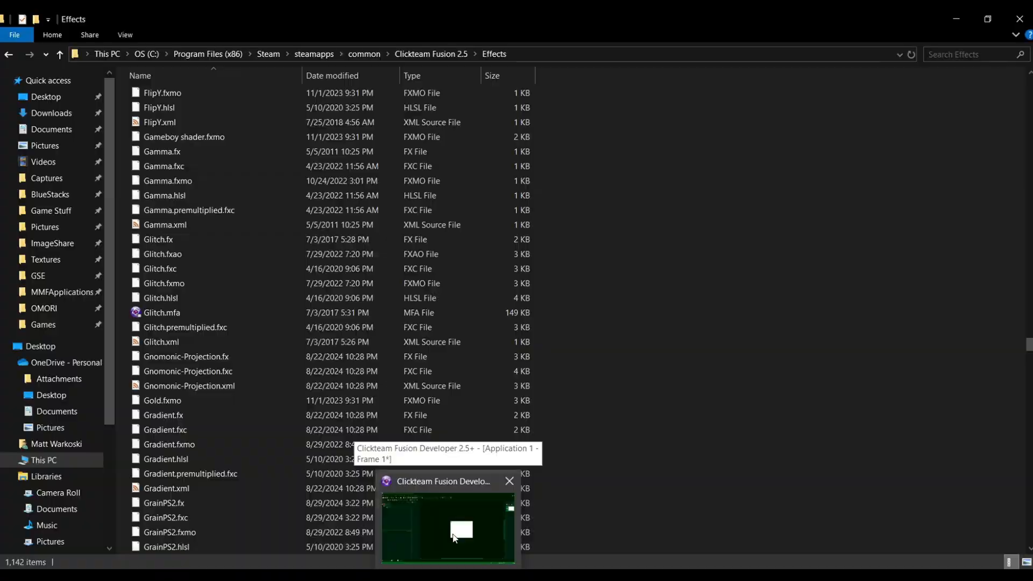
Select the Active object in the Fusion frame editor and bring up its Effect chooser.
click(448, 527)
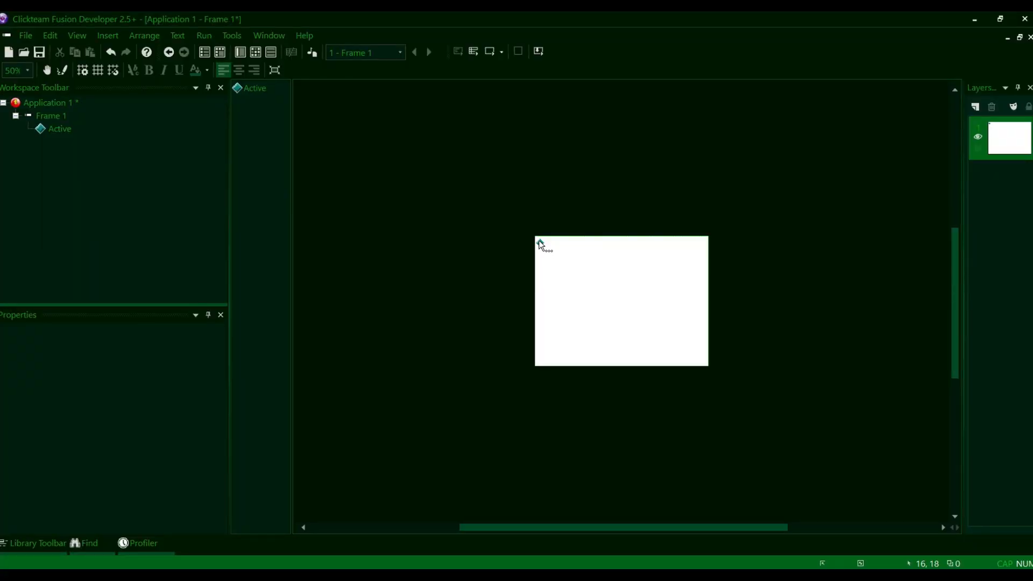
click(540, 244)
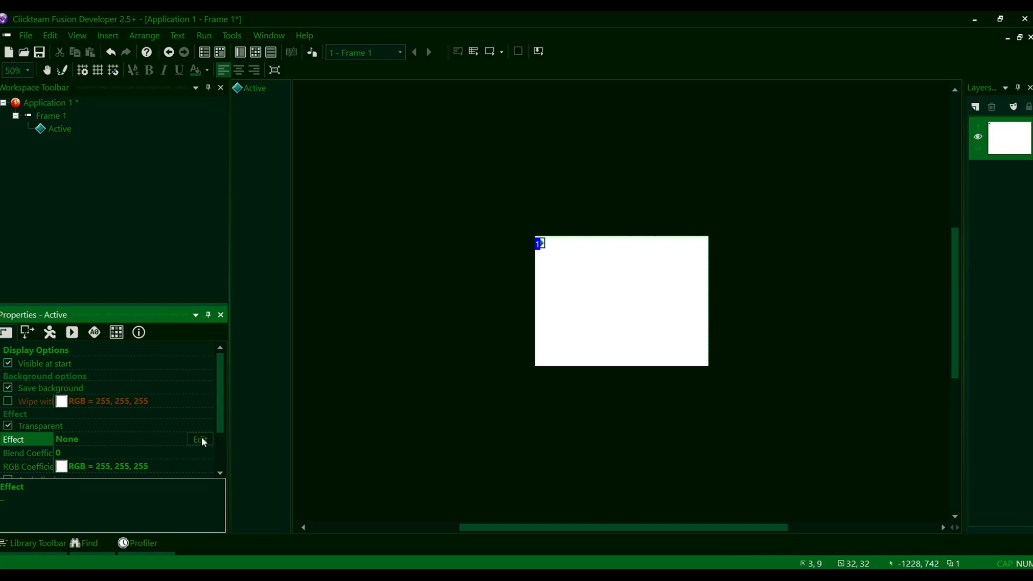
click(200, 440)
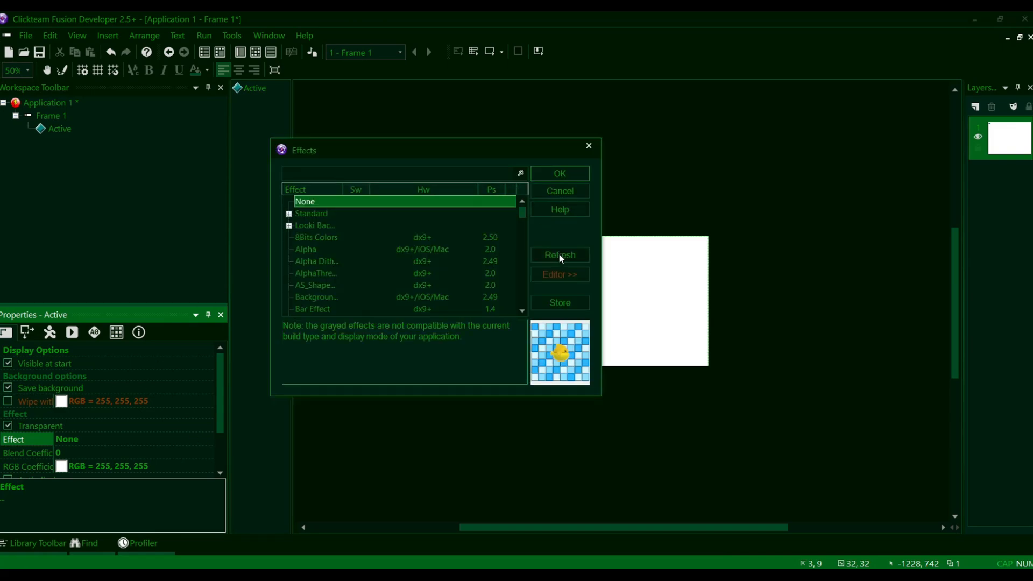
Refresh the installed effects list and assign the Glitch effect to the Active object.
click(558, 255)
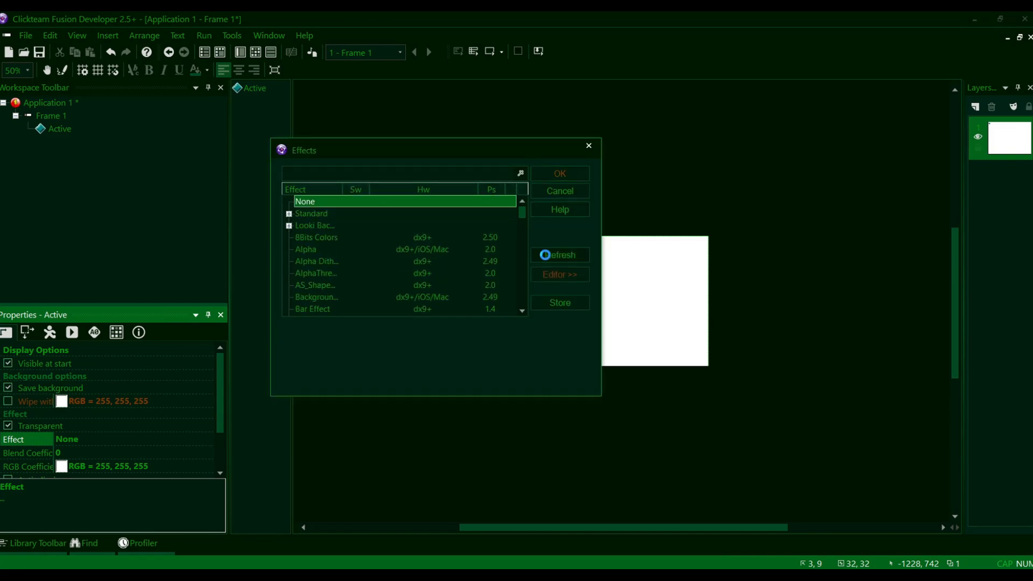
scroll(down, 3)
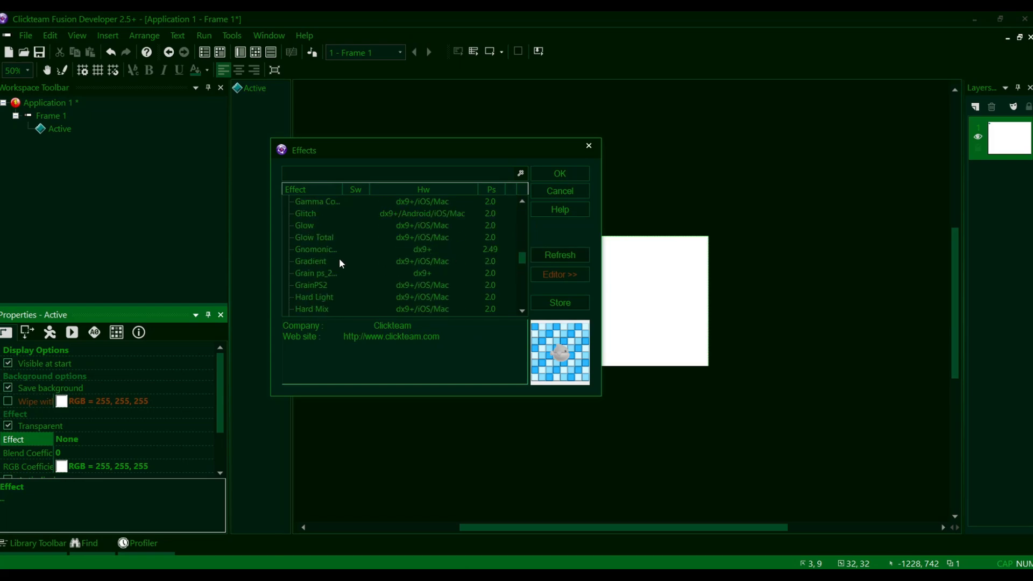
click(323, 248)
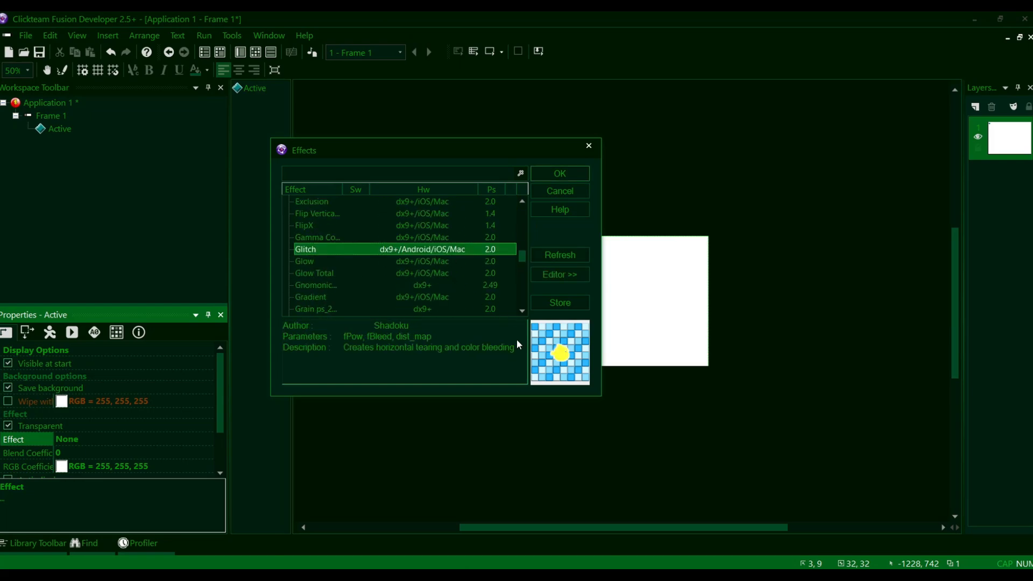
click(558, 190)
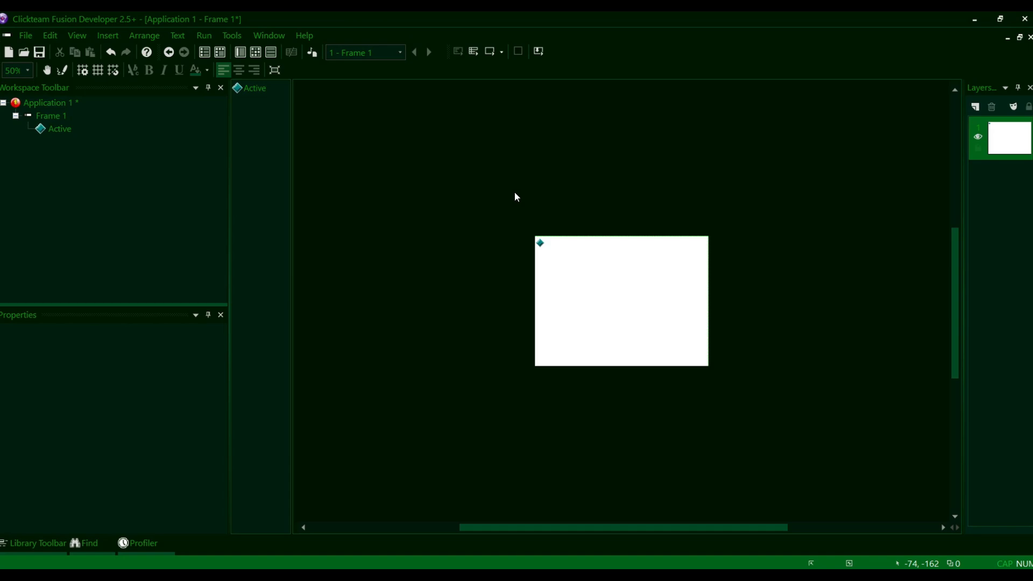
mouse_move(709, 164)
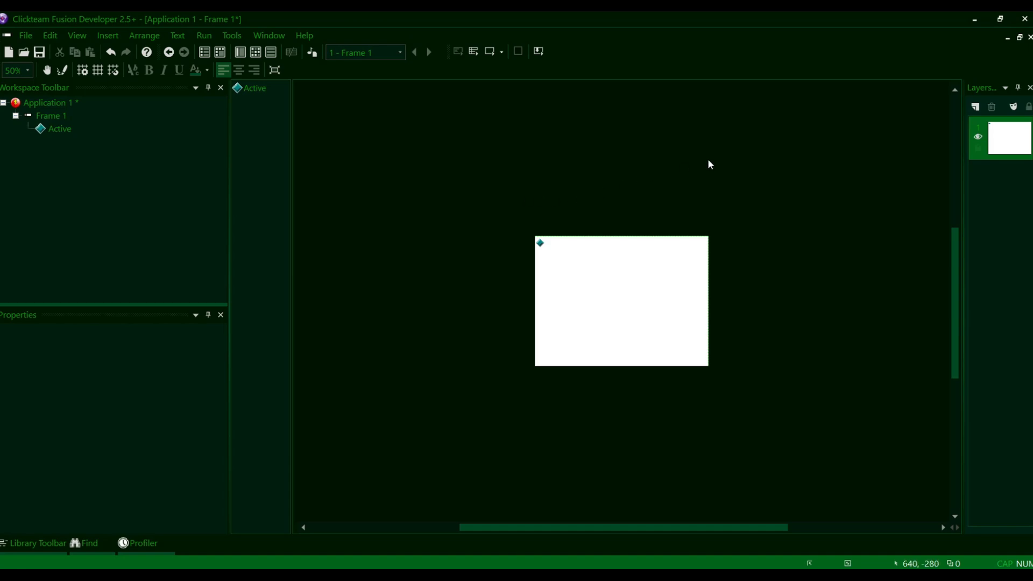
mouse_move(683, 216)
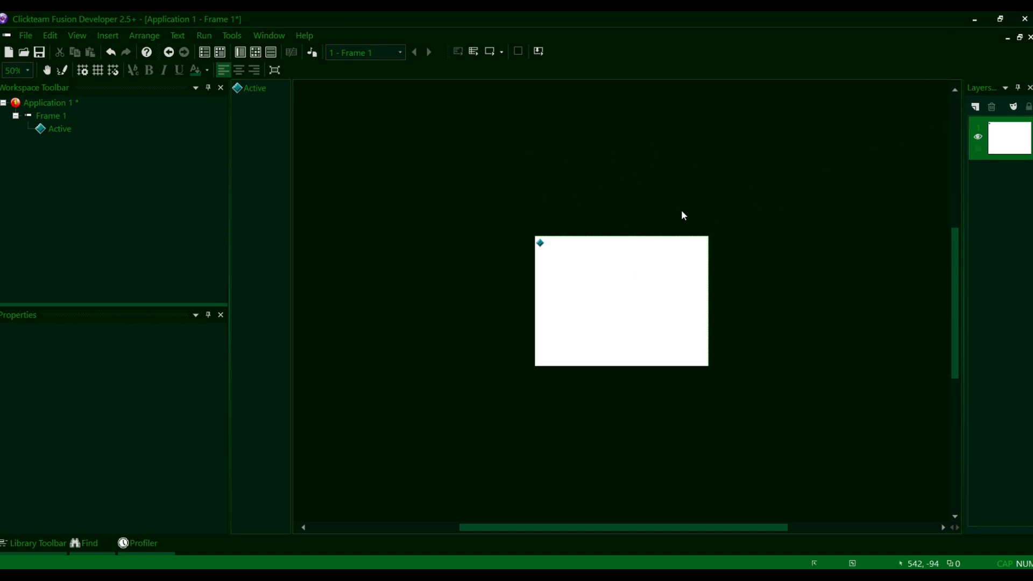
mouse_move(908, 118)
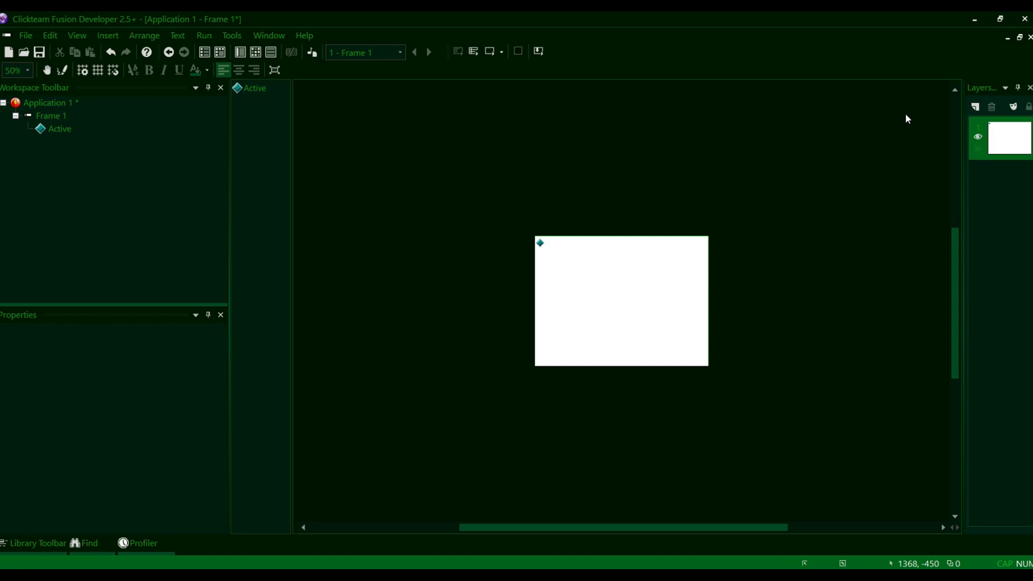
mouse_move(853, 102)
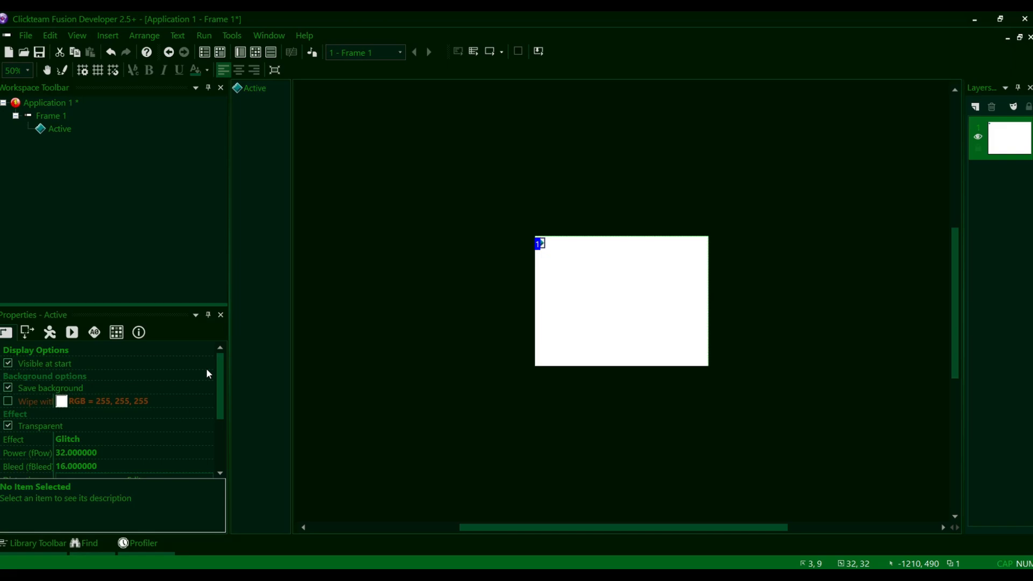
click(414, 251)
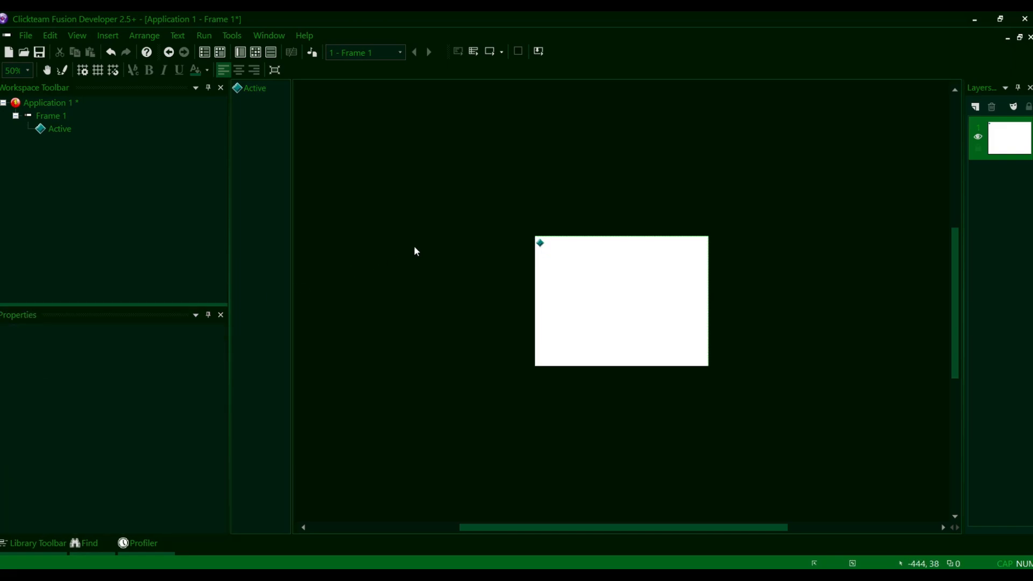
mouse_move(632, 229)
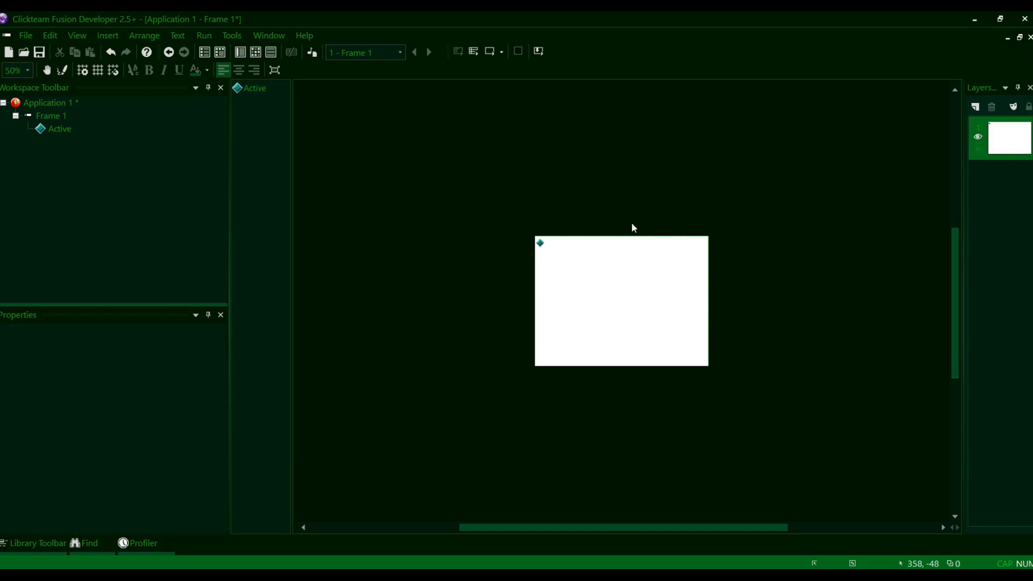
mouse_move(663, 240)
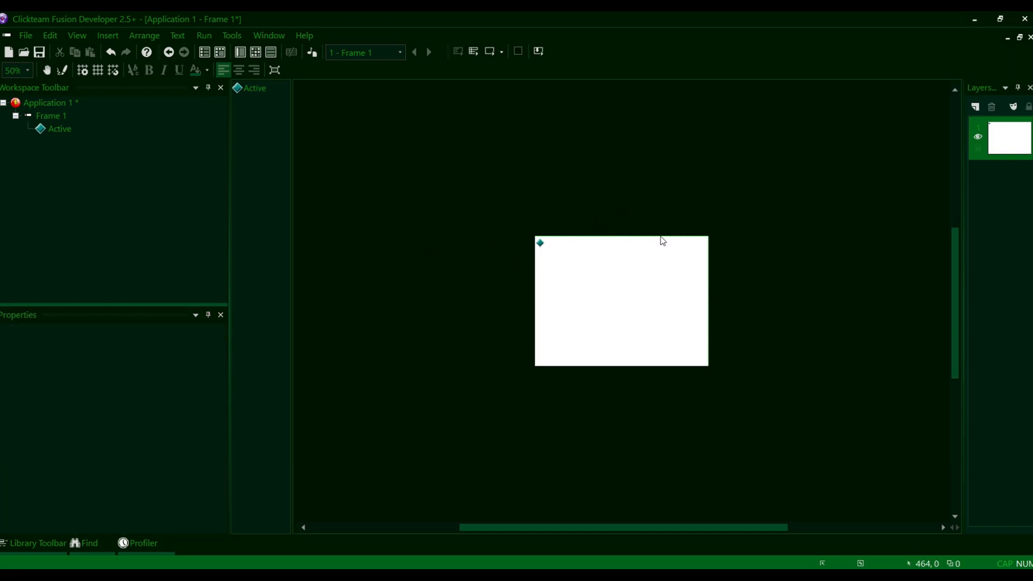